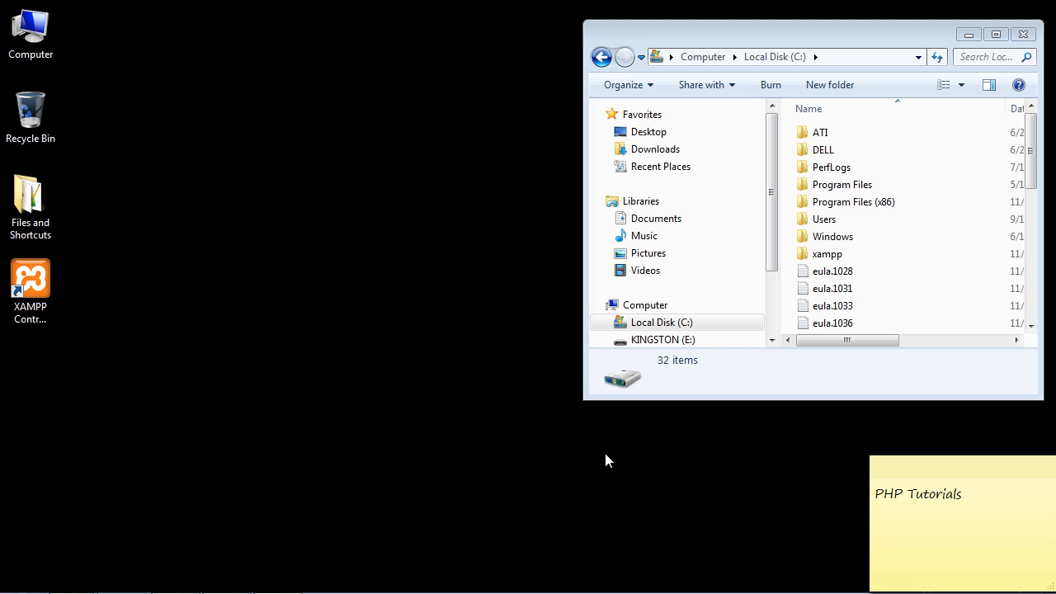
mouse_move(617, 426)
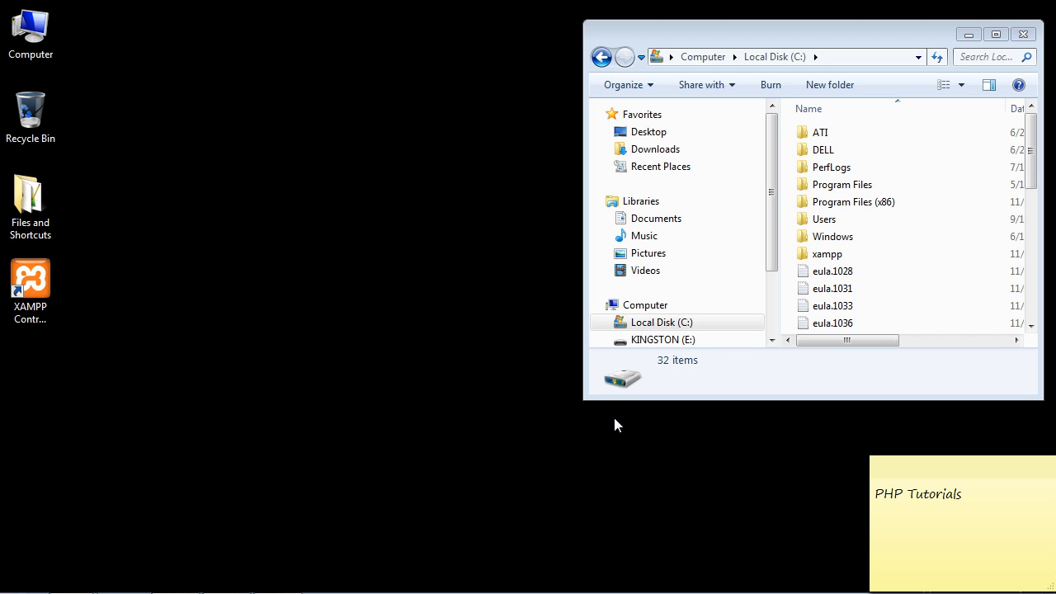
Launch XAMPP Control Panel from the desktop, start MySQL on port 3306, and minimize the panel.
left_click(29, 281)
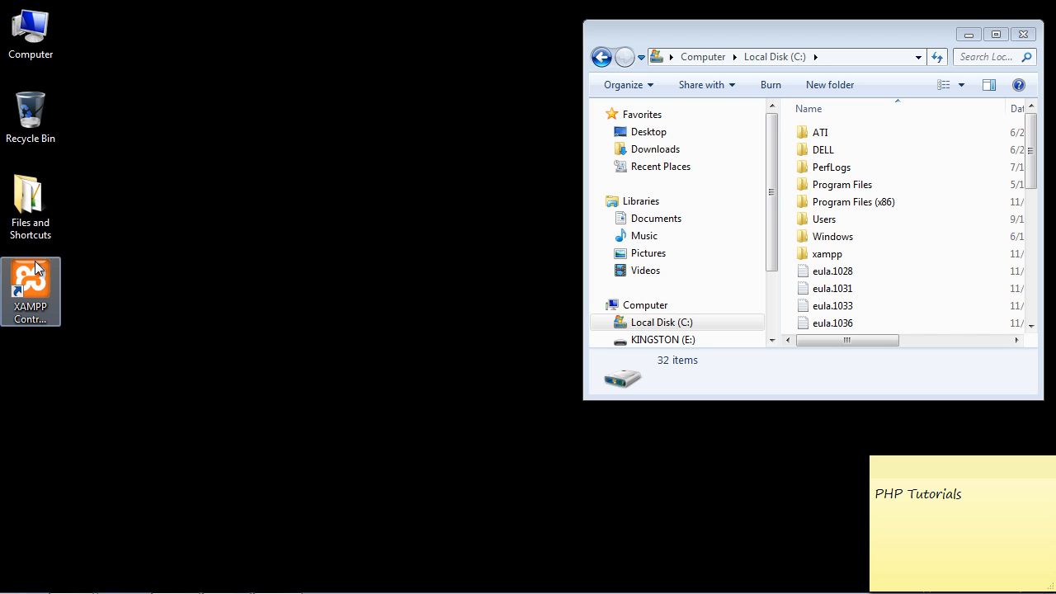
left_click(30, 280)
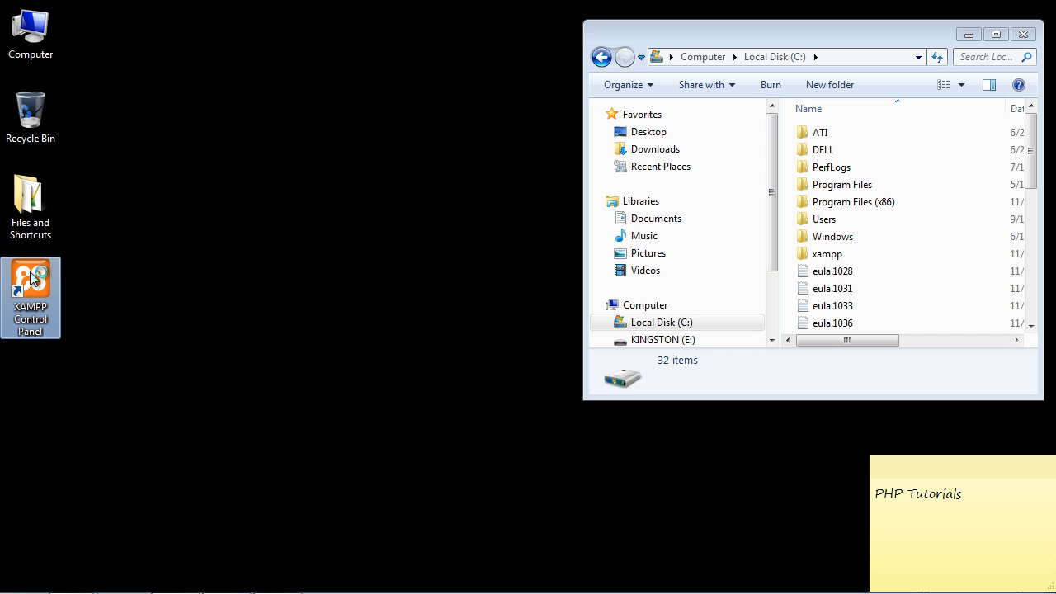
double_click(30, 297)
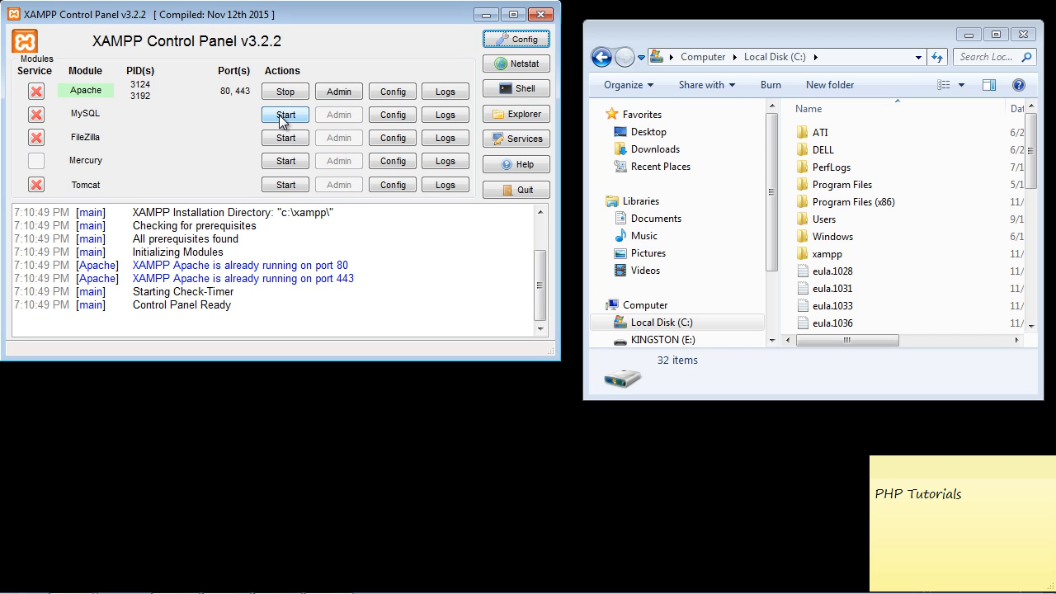
left_click(283, 114)
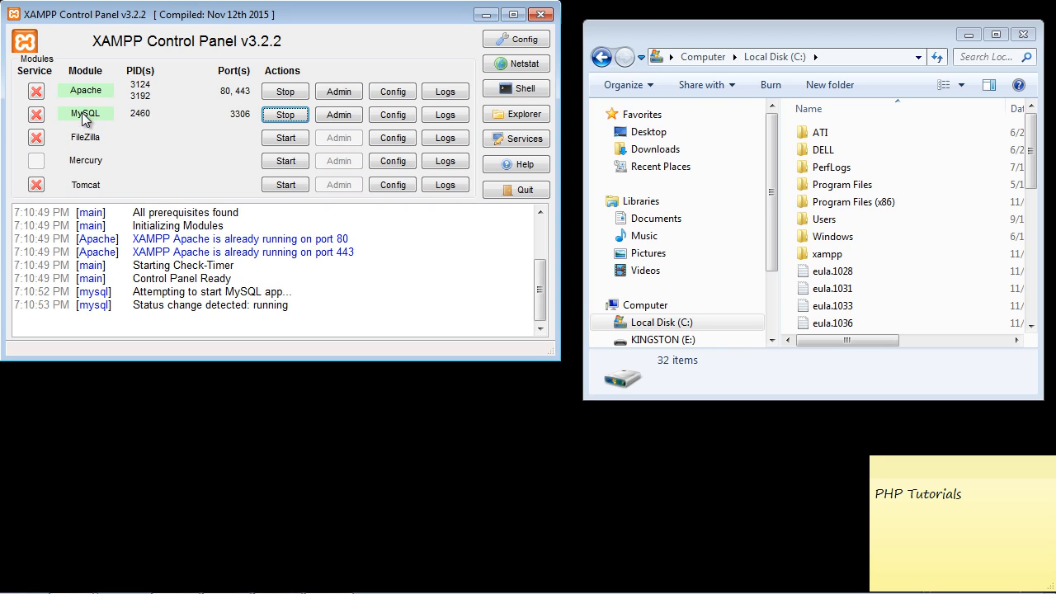
mouse_move(99, 119)
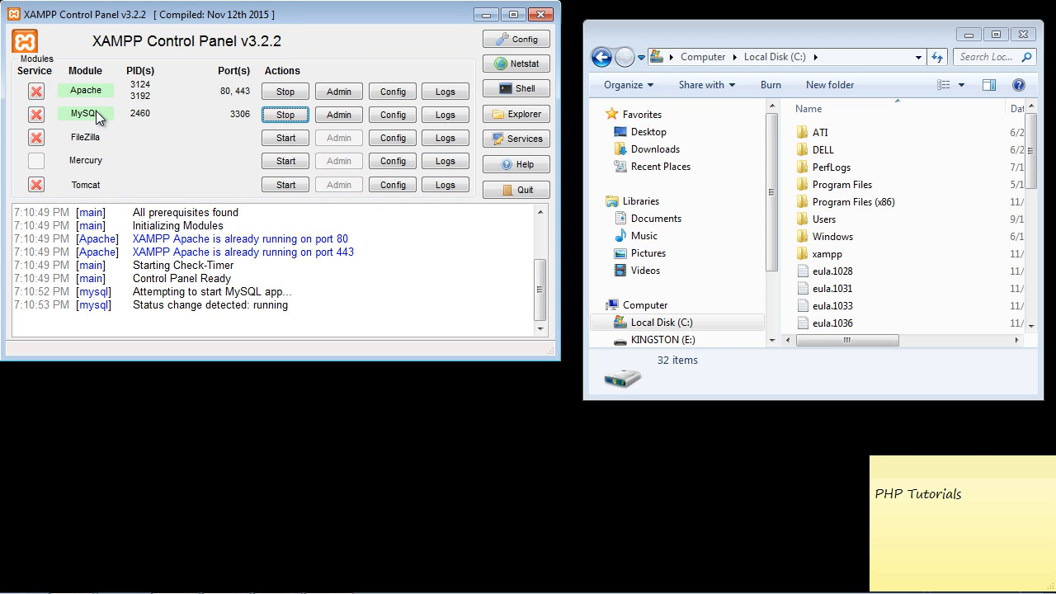
mouse_move(162, 119)
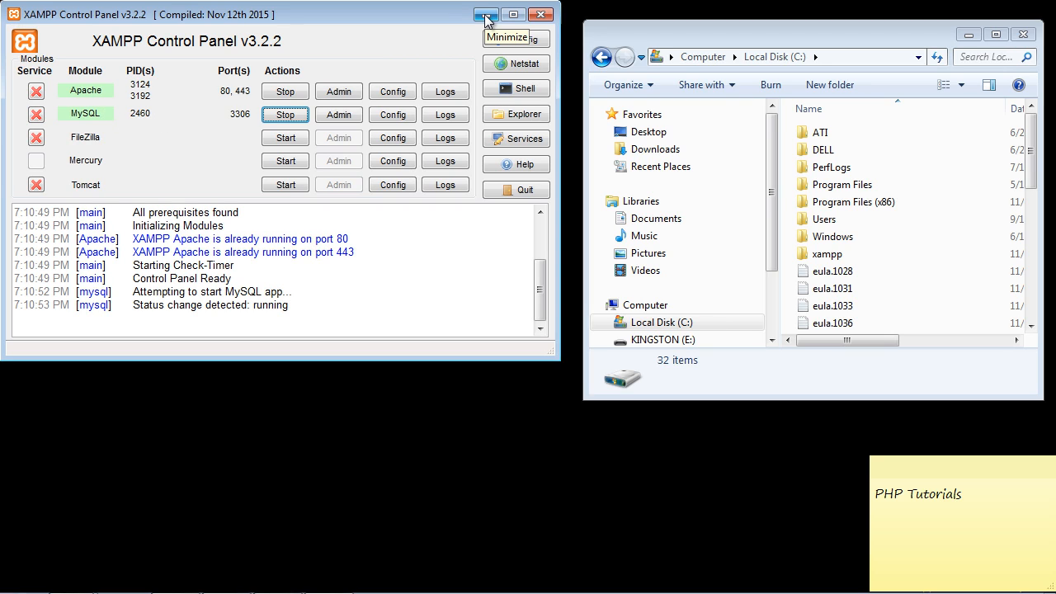
left_click(485, 15)
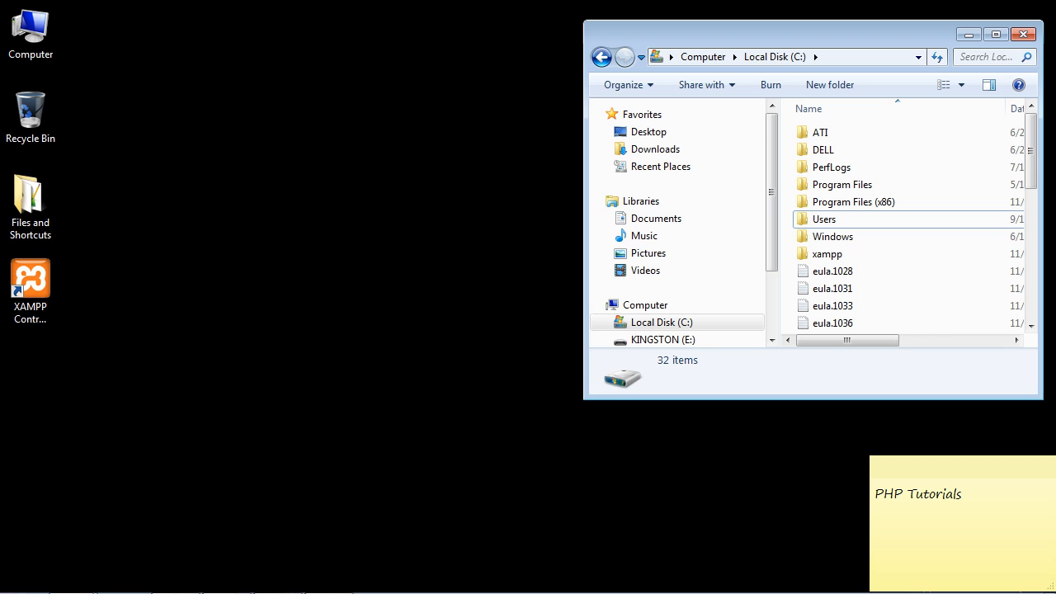
Search CMD from the Start menu and launch an administrator Command Prompt.
left_click(13, 577)
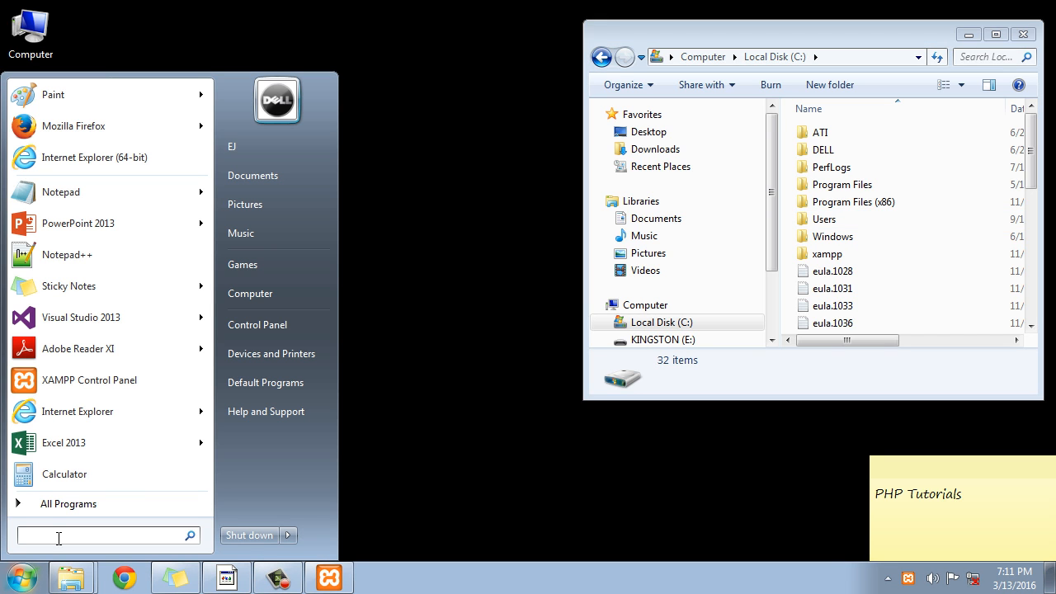
type("CMD")
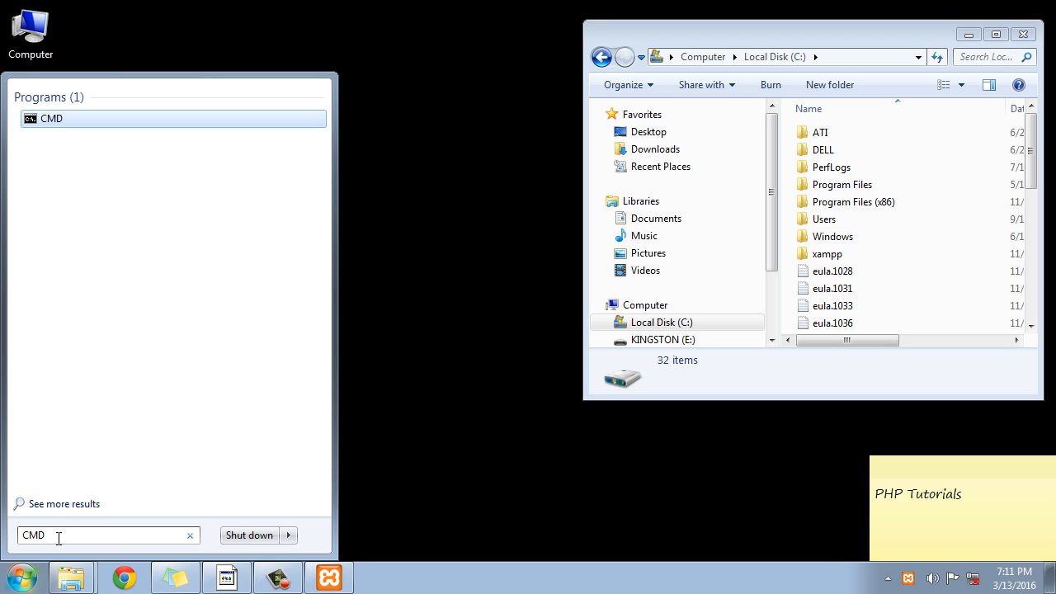
left_click(52, 119)
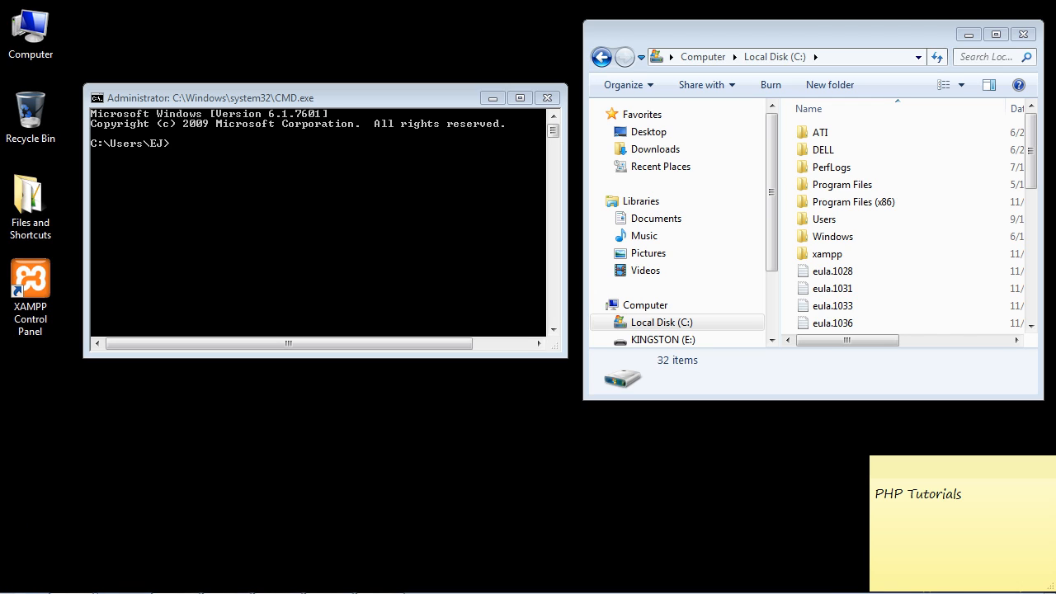
mouse_move(209, 313)
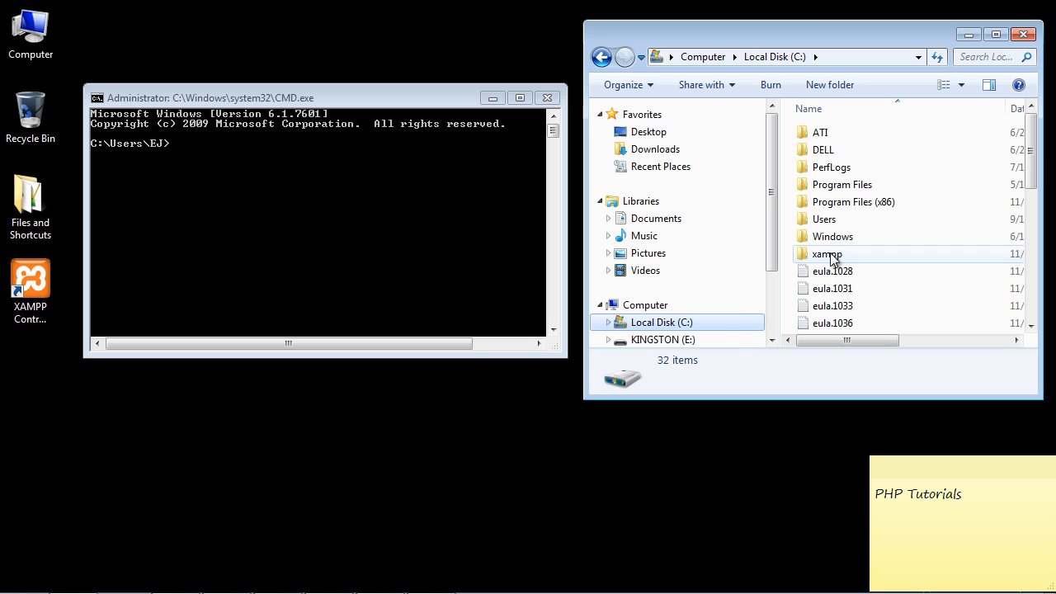
Browse Explorer into xampp\mysql\bin to locate the mysql executable.
double_click(826, 254)
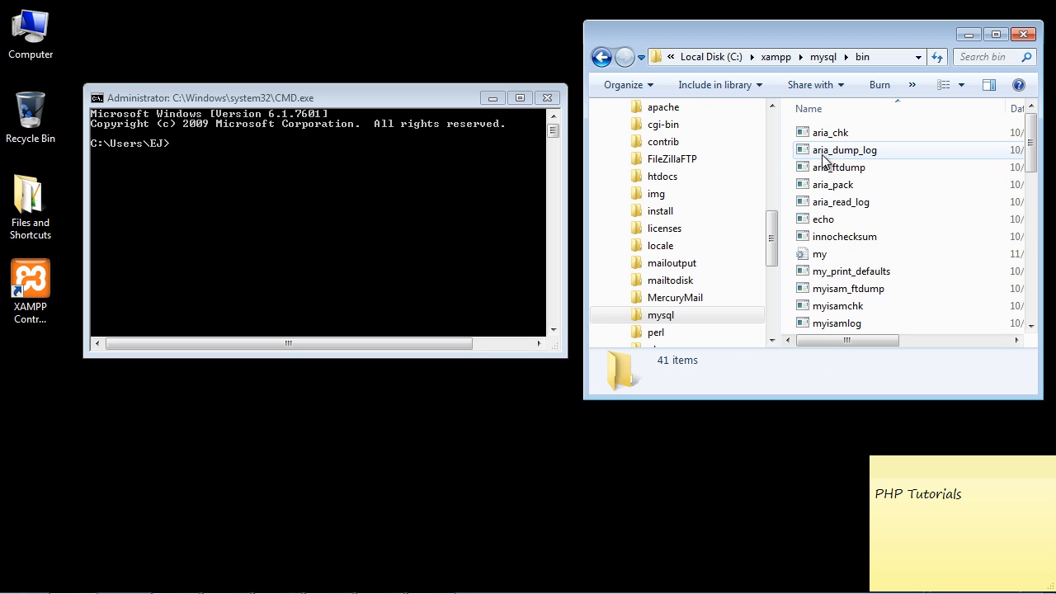
scroll("down", 3)
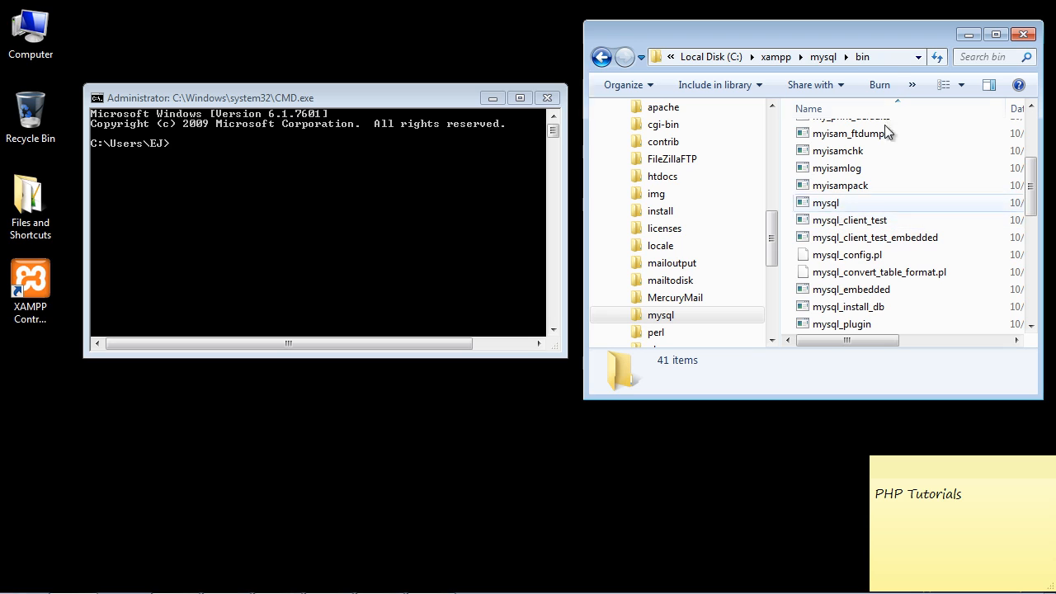
right_click(713, 56)
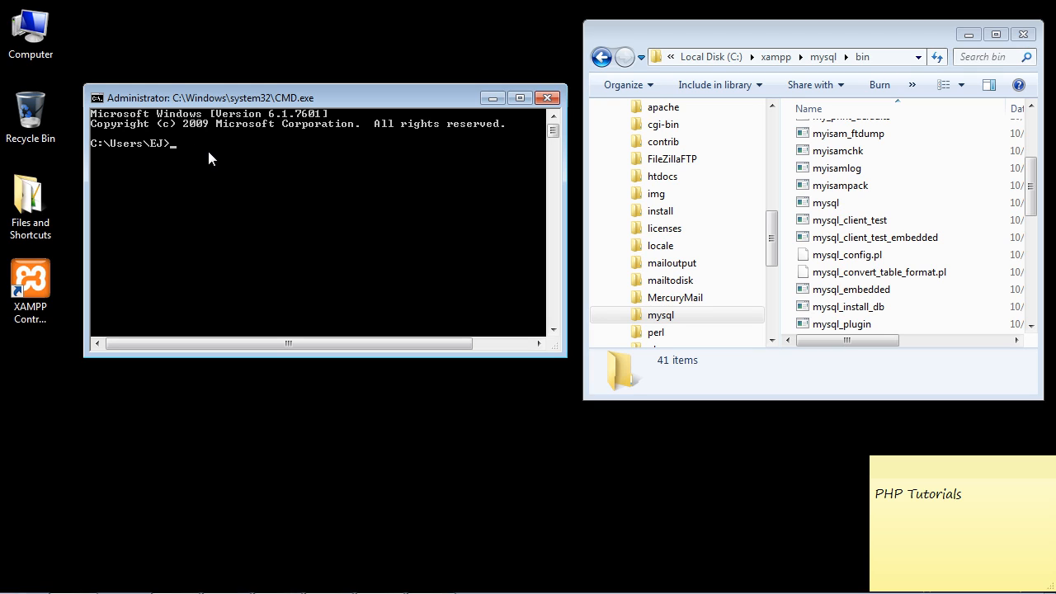
Go to the root with CD\, close Explorer, and enter C:\xampp\mysql\bin\MYSQL -u root.
type("CD\\")
type("C:\\xampp\\mysql\\bin")
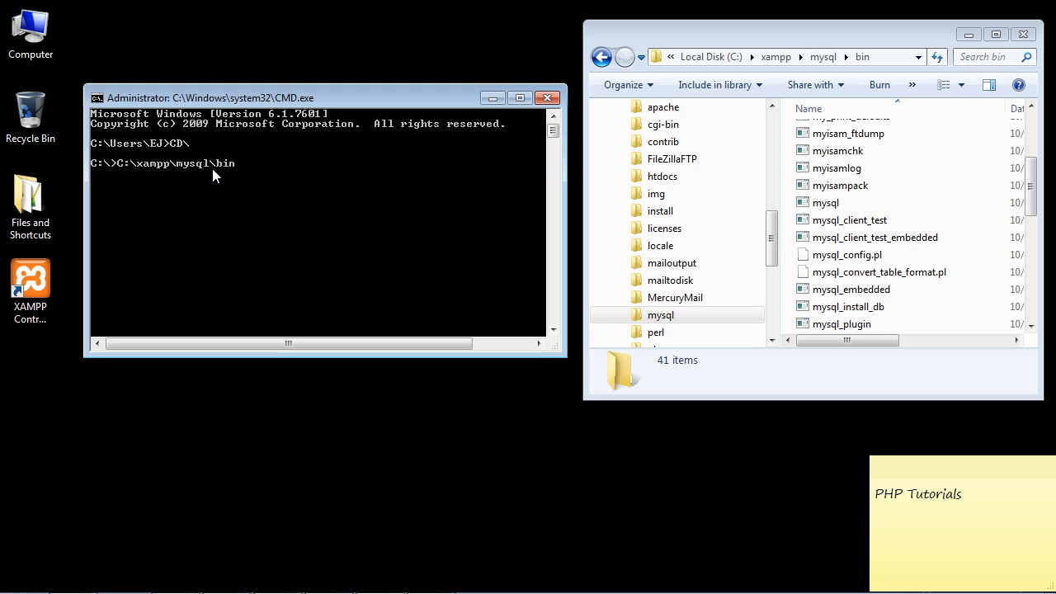
type("M")
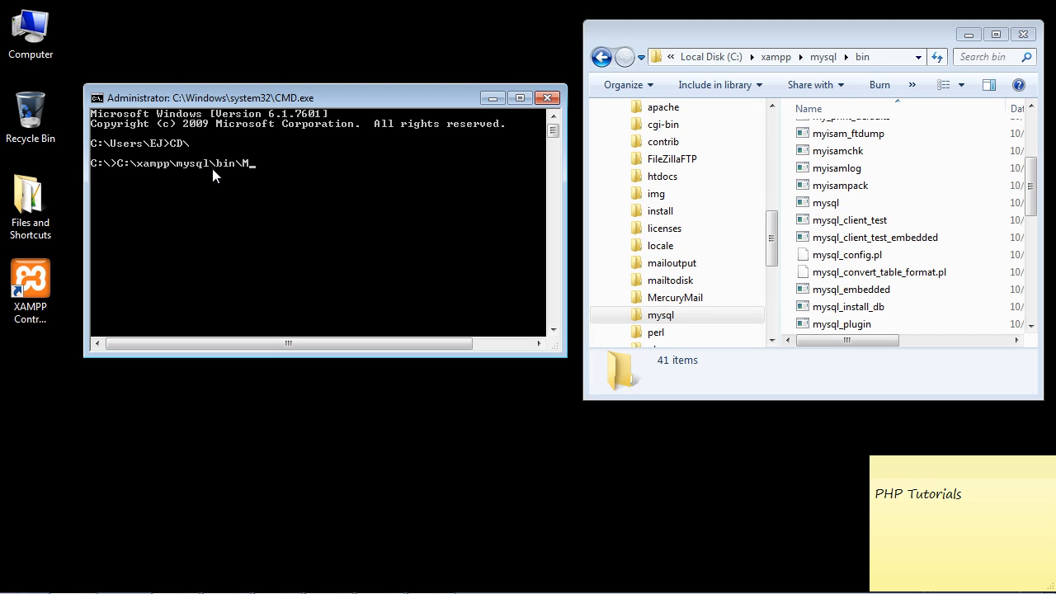
type("YSQL")
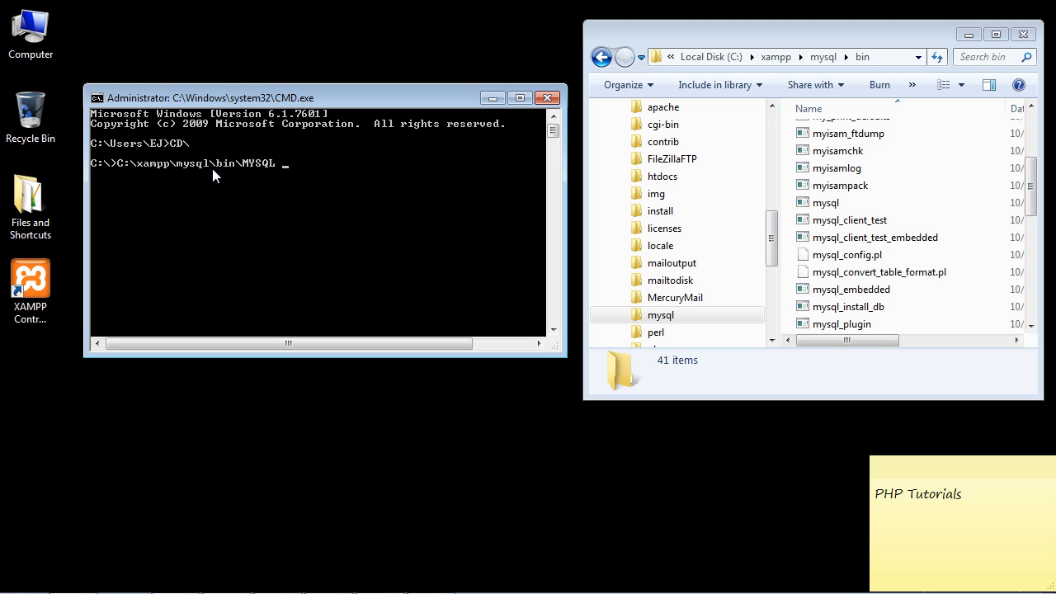
left_click(1023, 33)
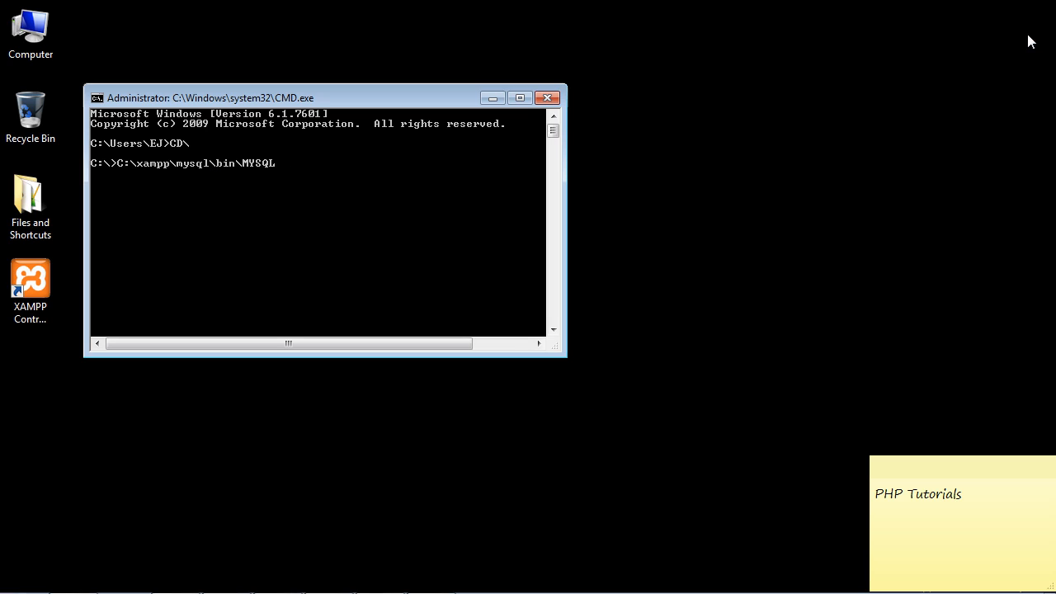
type("-")
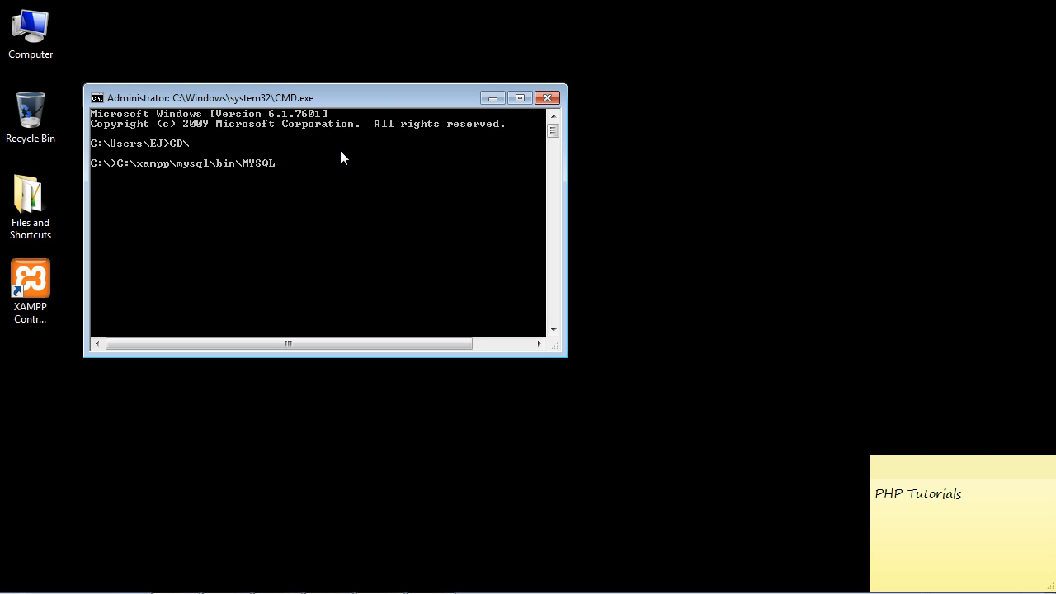
type("u root")
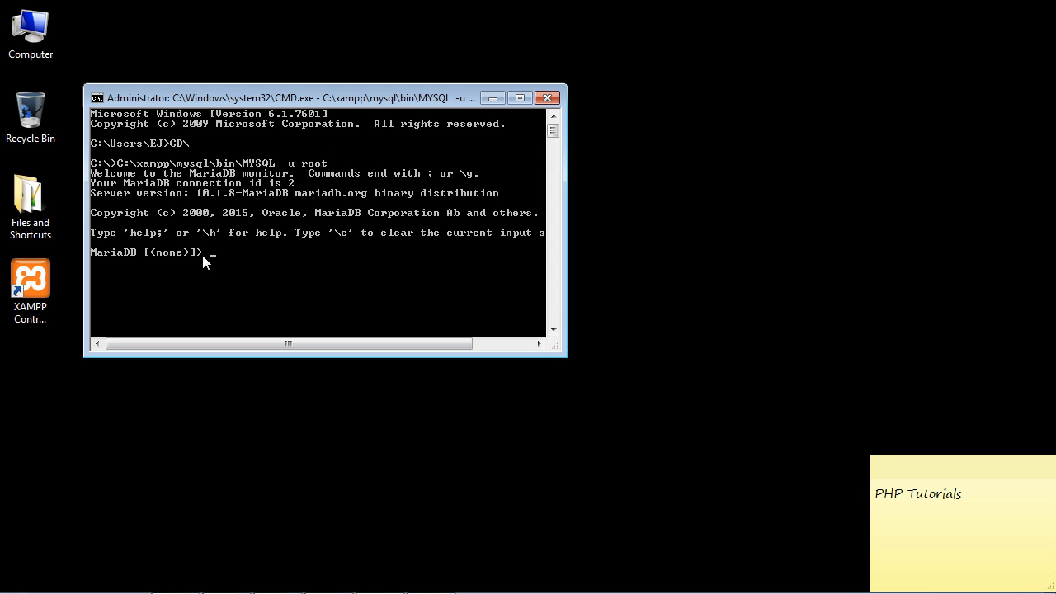
mouse_move(138, 264)
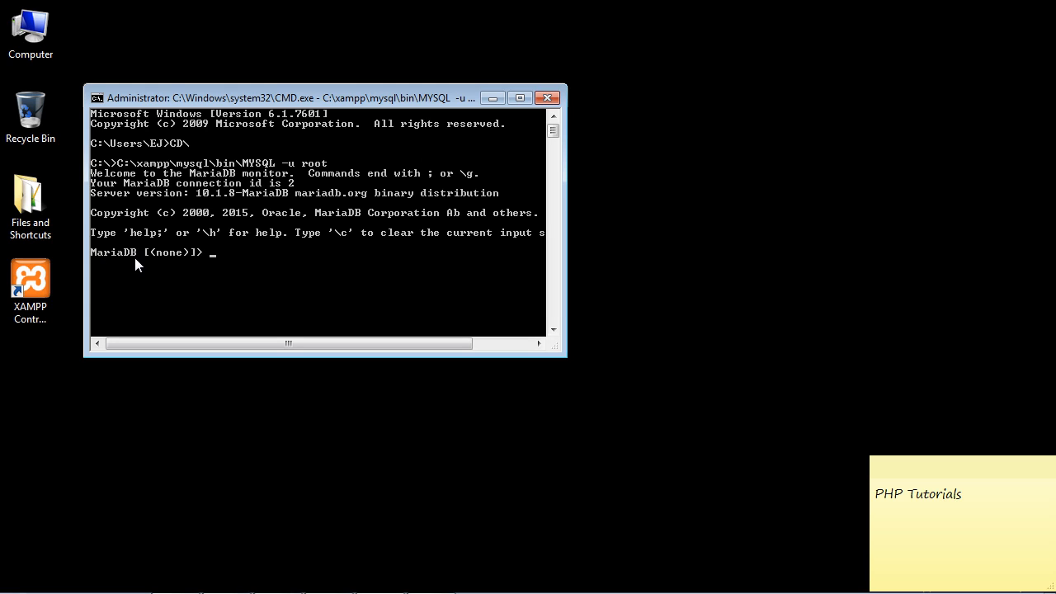
mouse_move(132, 262)
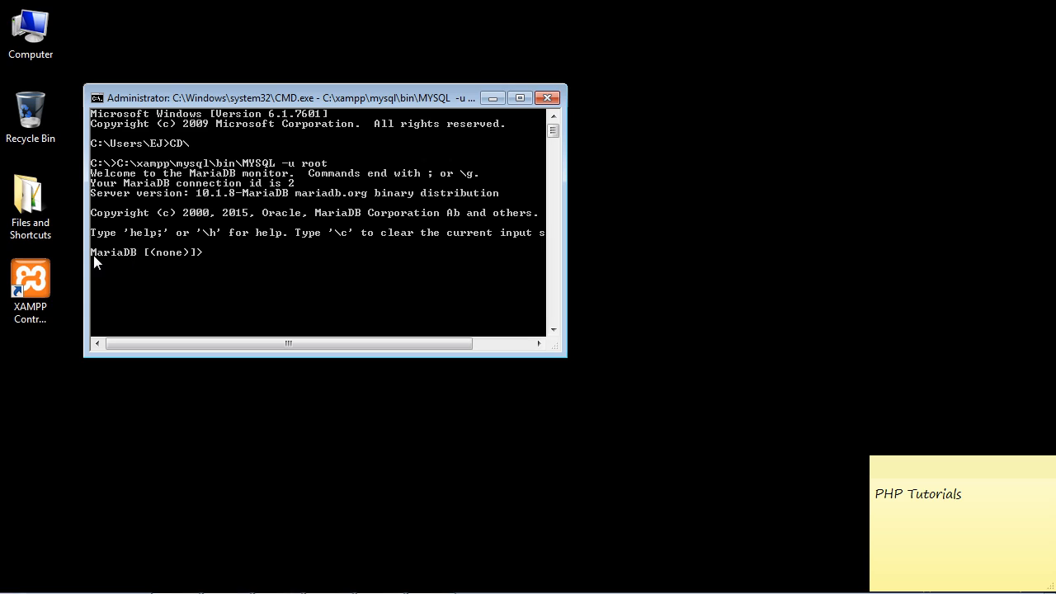
mouse_move(124, 262)
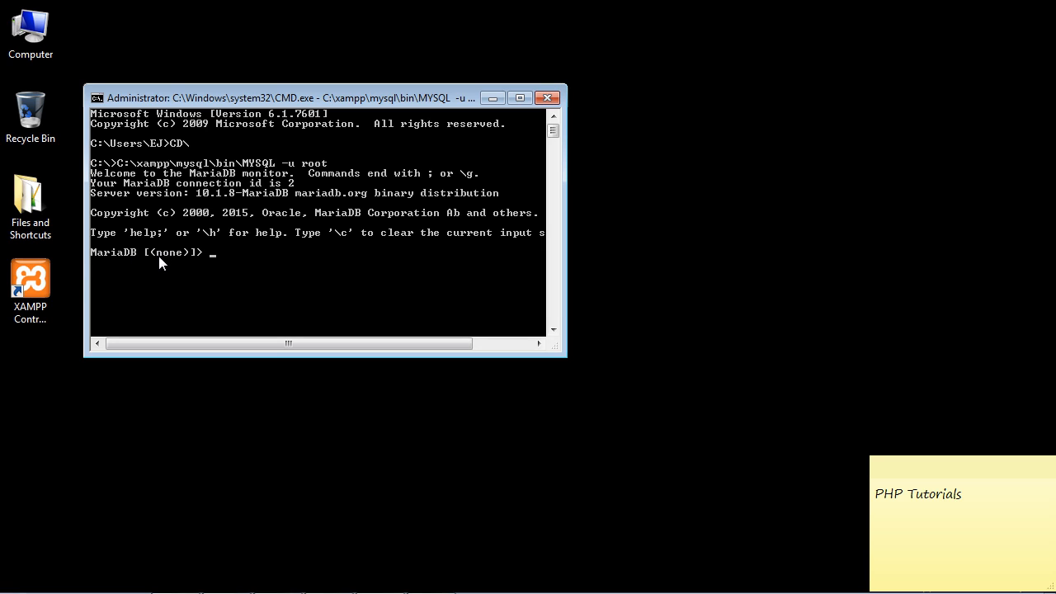
mouse_move(168, 260)
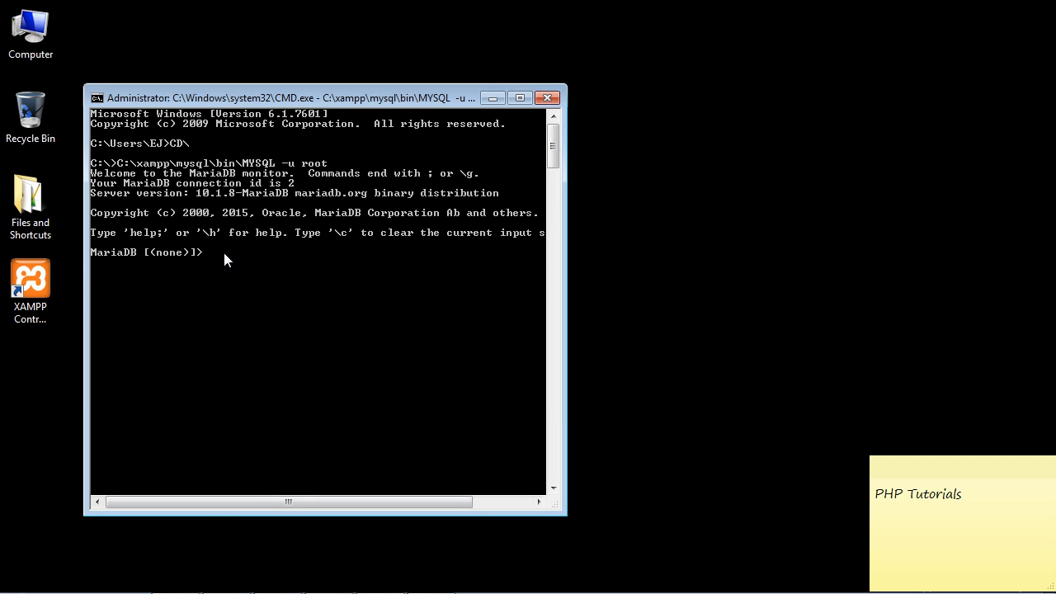
Enter show database; which MariaDB rejects with a syntax error.
type("show d")
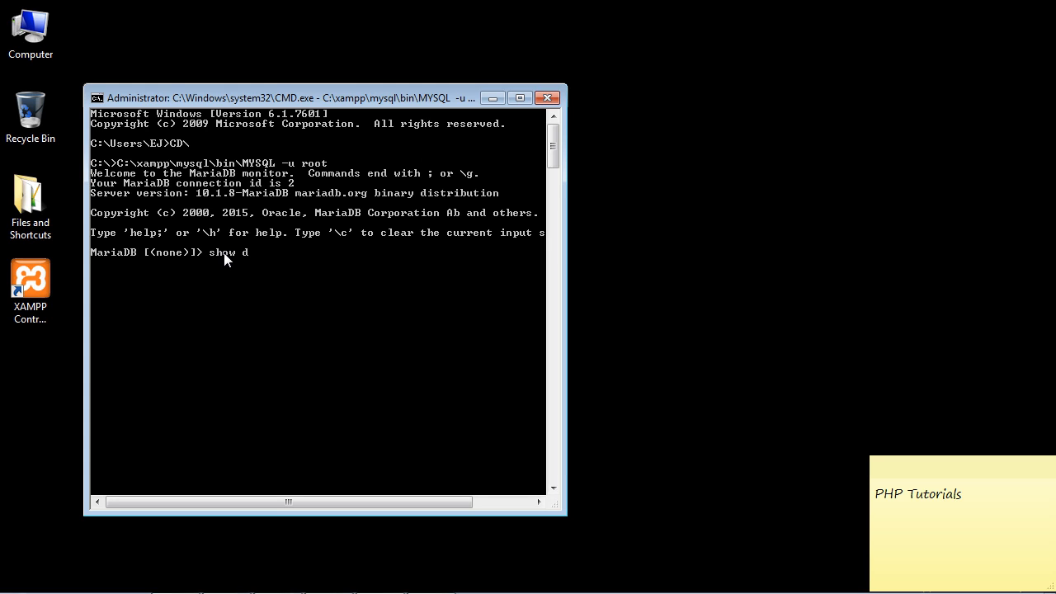
type("atabase")
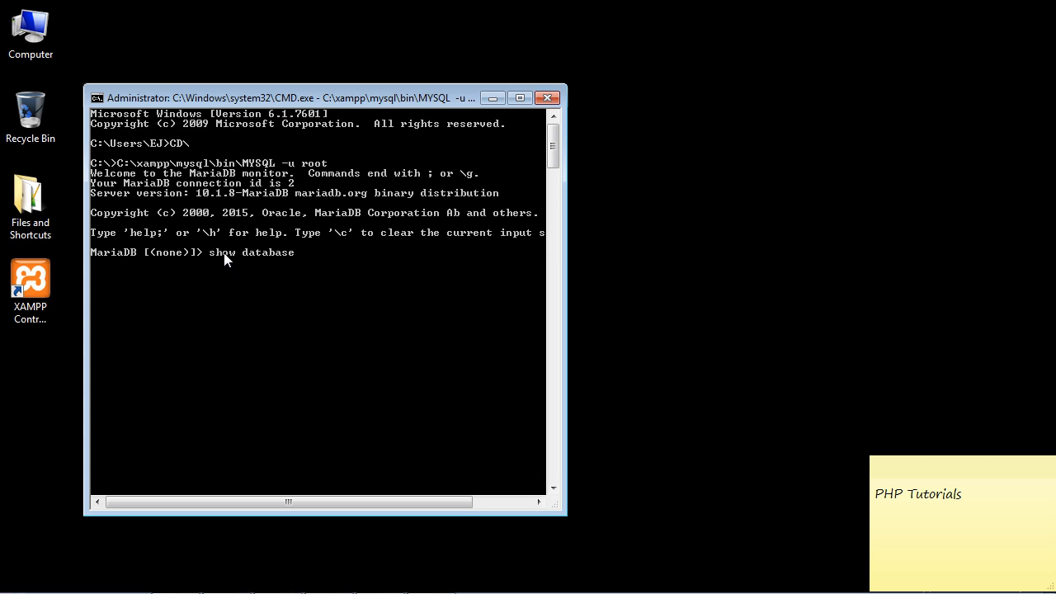
type(";")
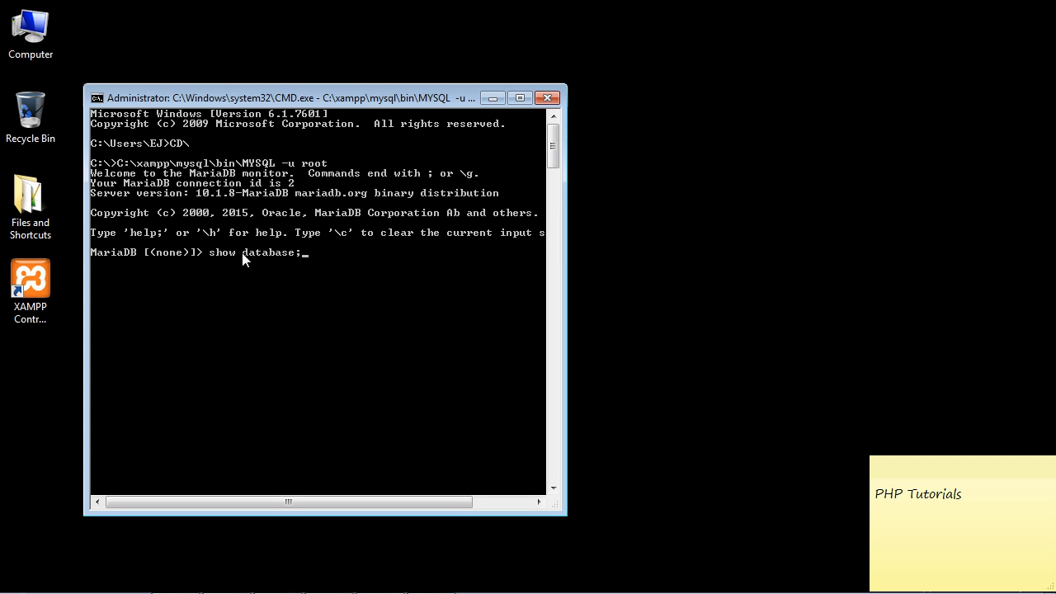
mouse_move(300, 264)
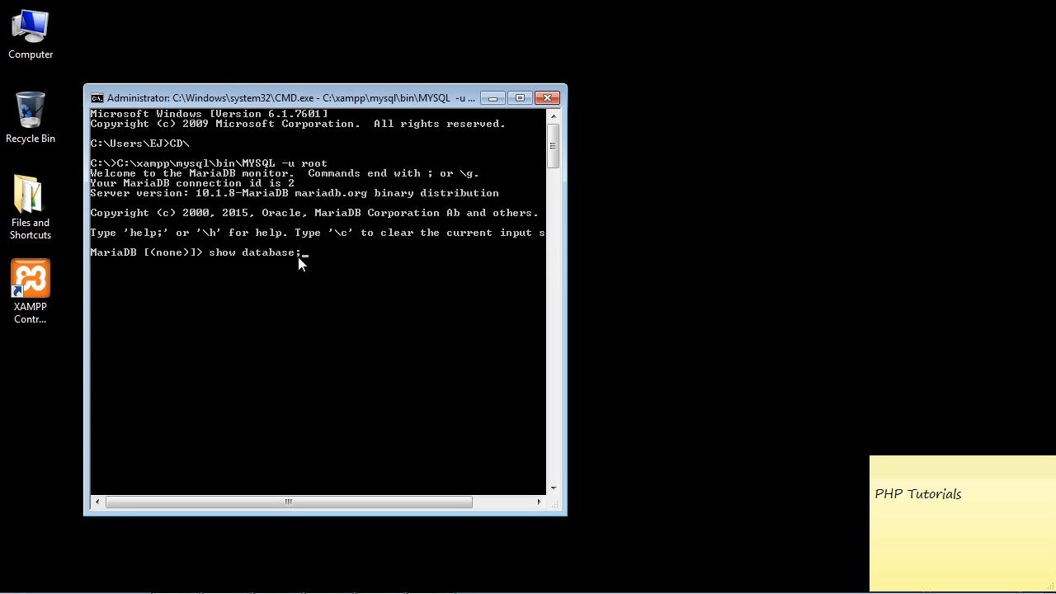
mouse_move(343, 238)
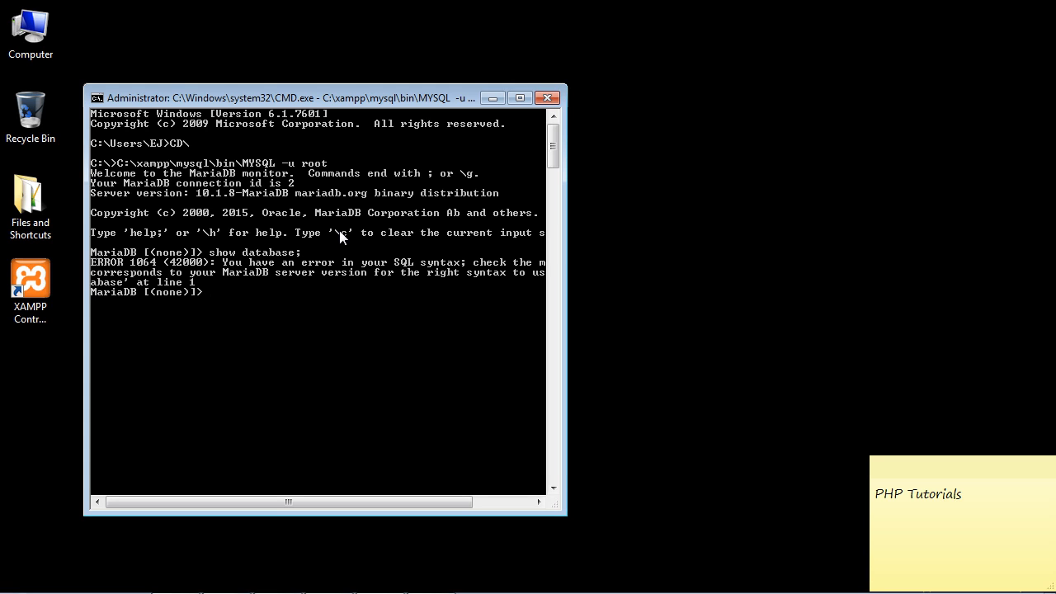
Enter show databases; to list the five existing databases.
type("s")
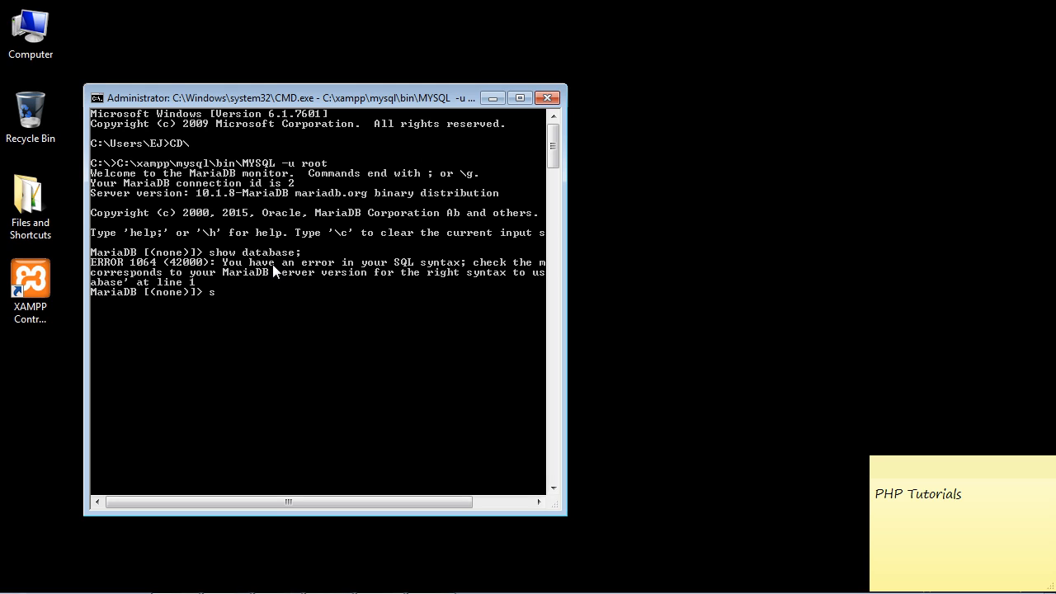
type("how database")
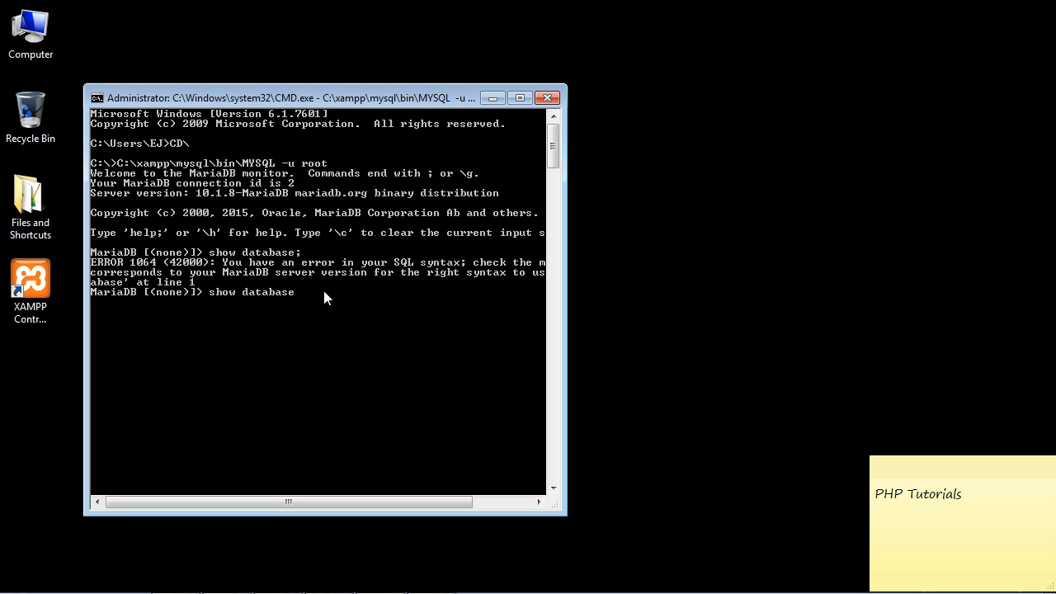
type("s;")
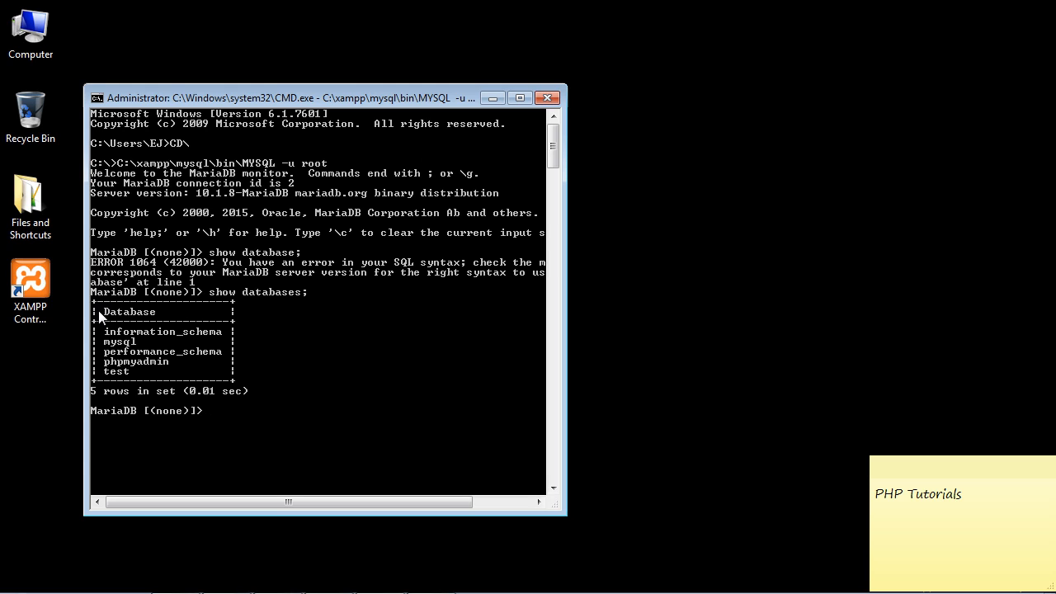
mouse_move(145, 379)
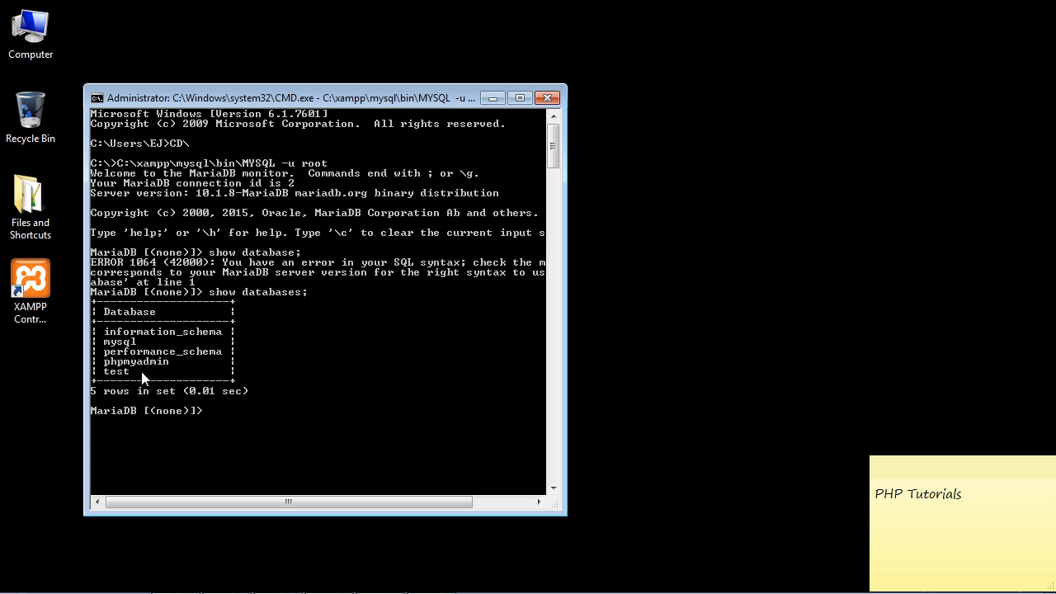
mouse_move(162, 344)
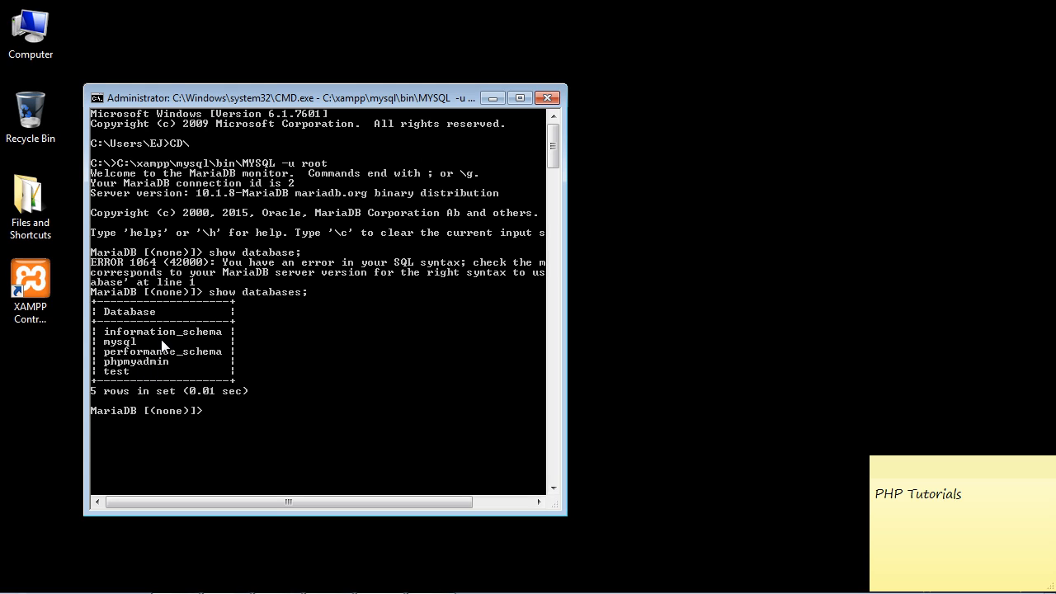
mouse_move(412, 397)
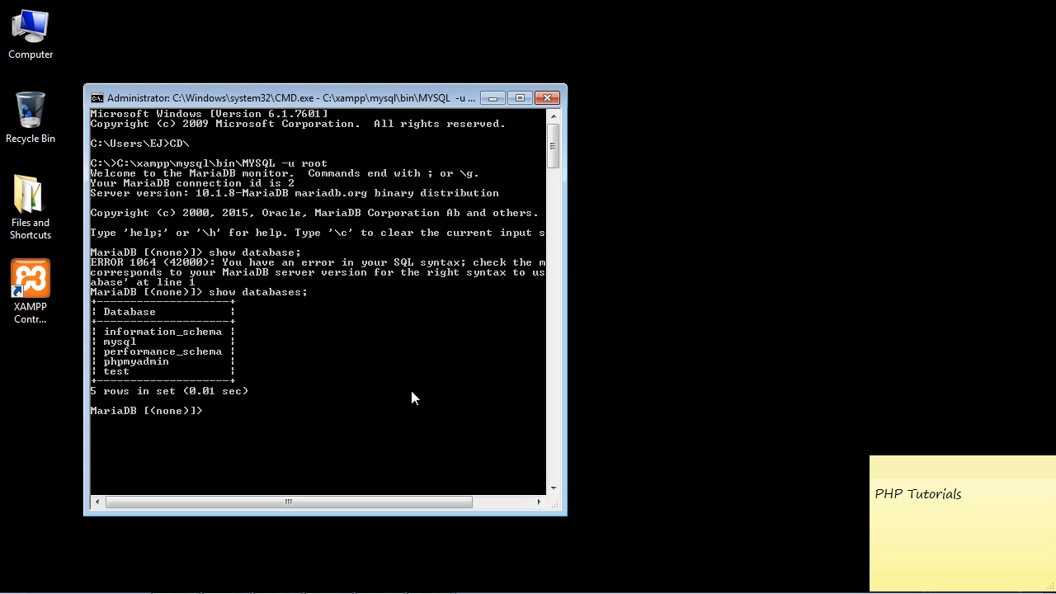
mouse_move(373, 392)
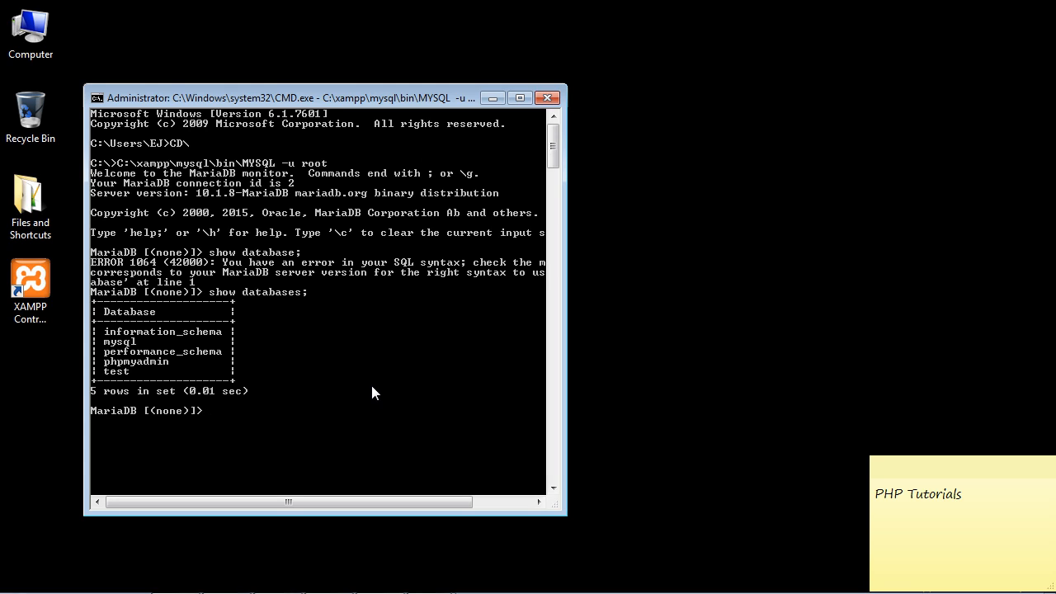
Enter create database testdb; to create the new database.
type("crea")
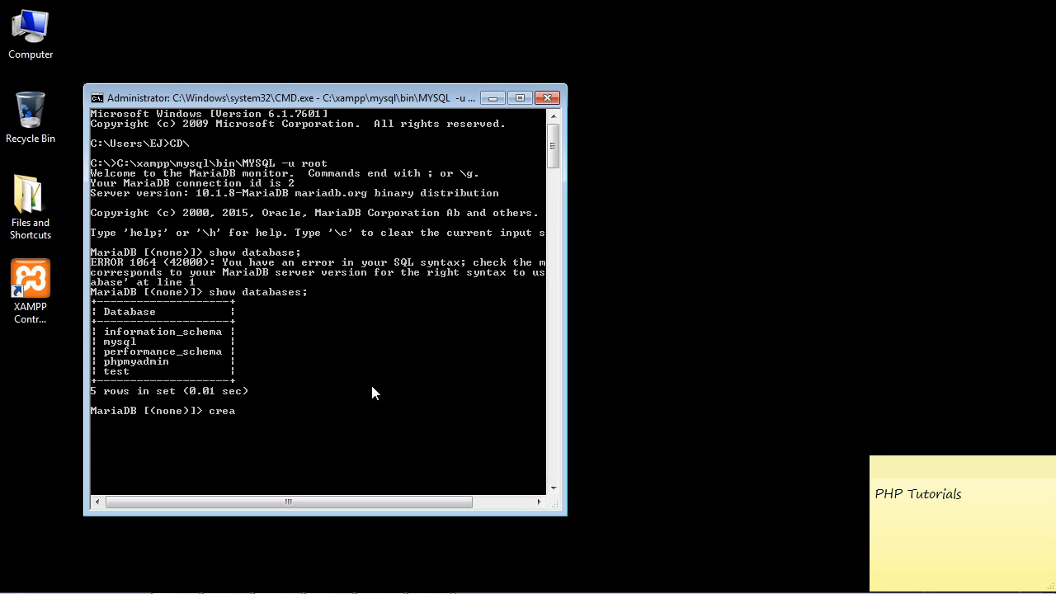
type("te")
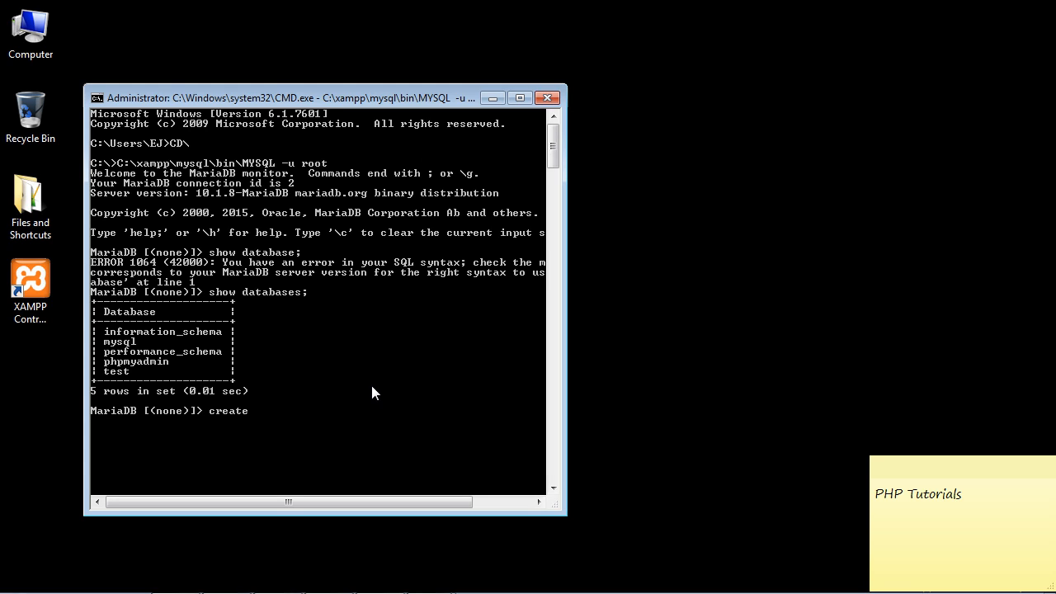
type("database")
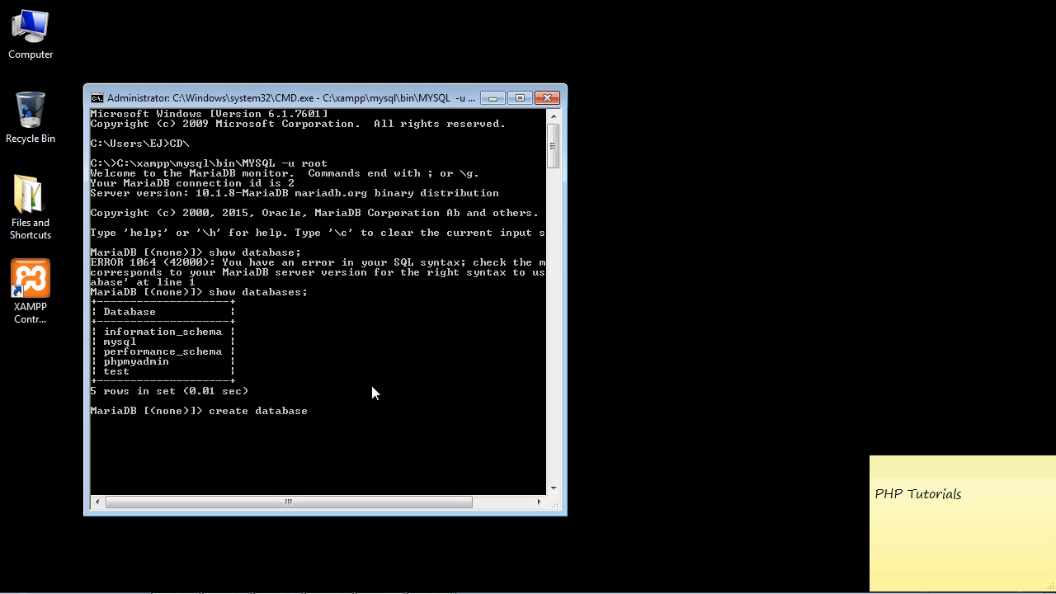
type("testdb;")
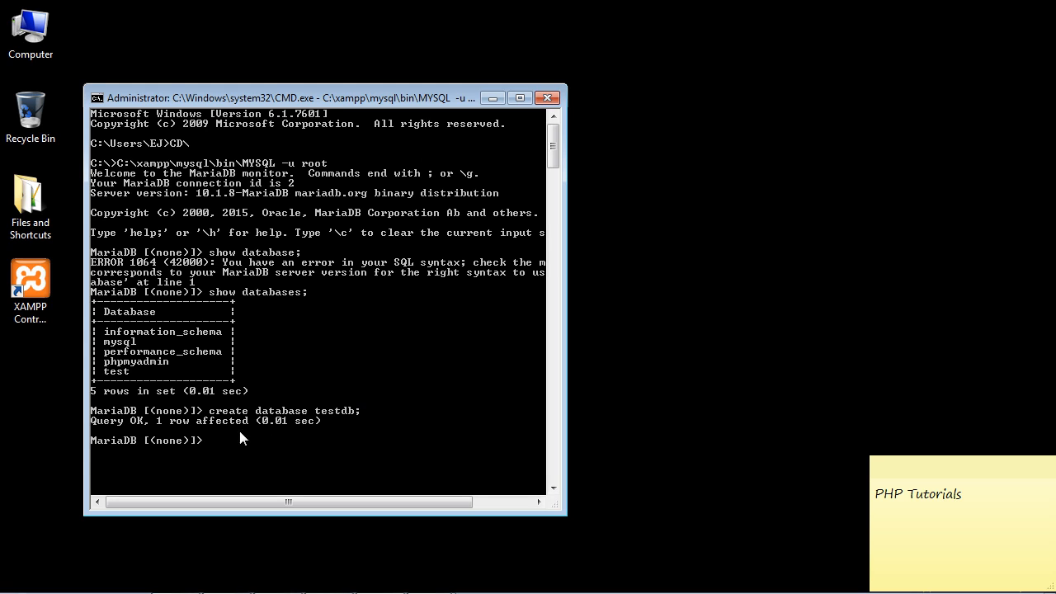
mouse_move(115, 429)
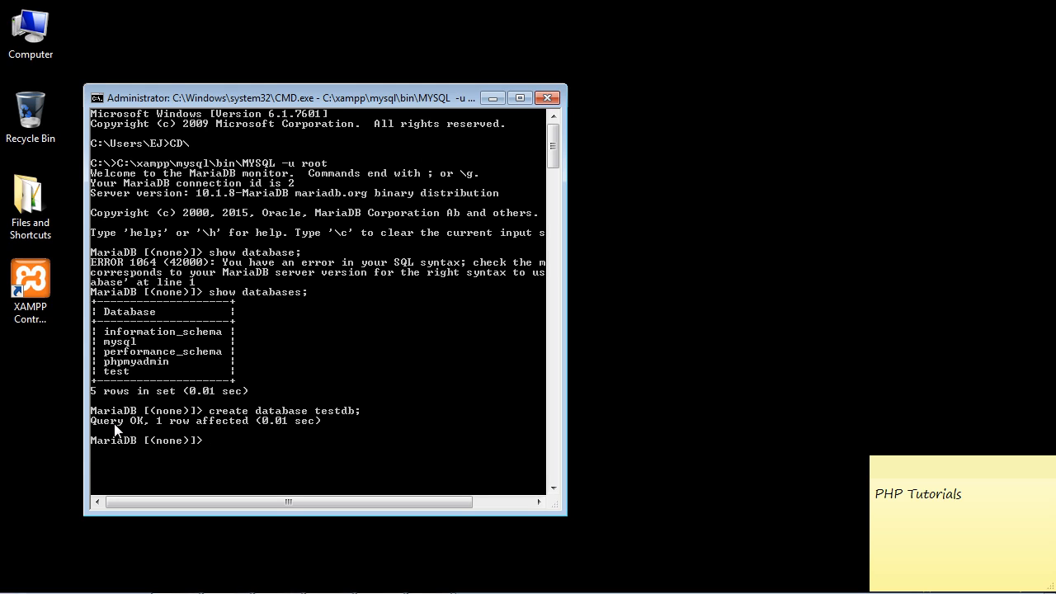
mouse_move(149, 428)
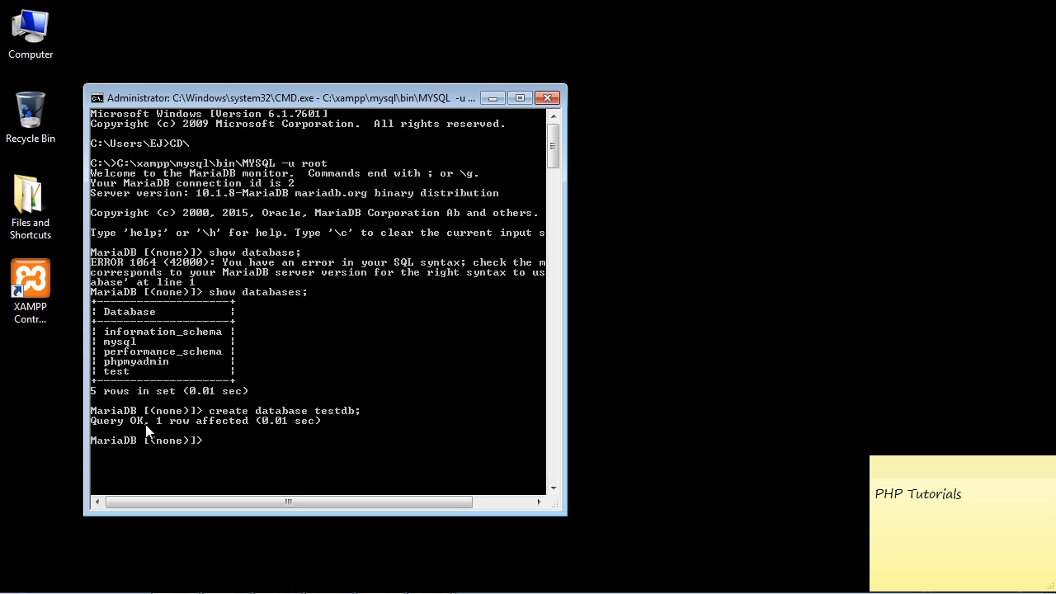
mouse_move(241, 432)
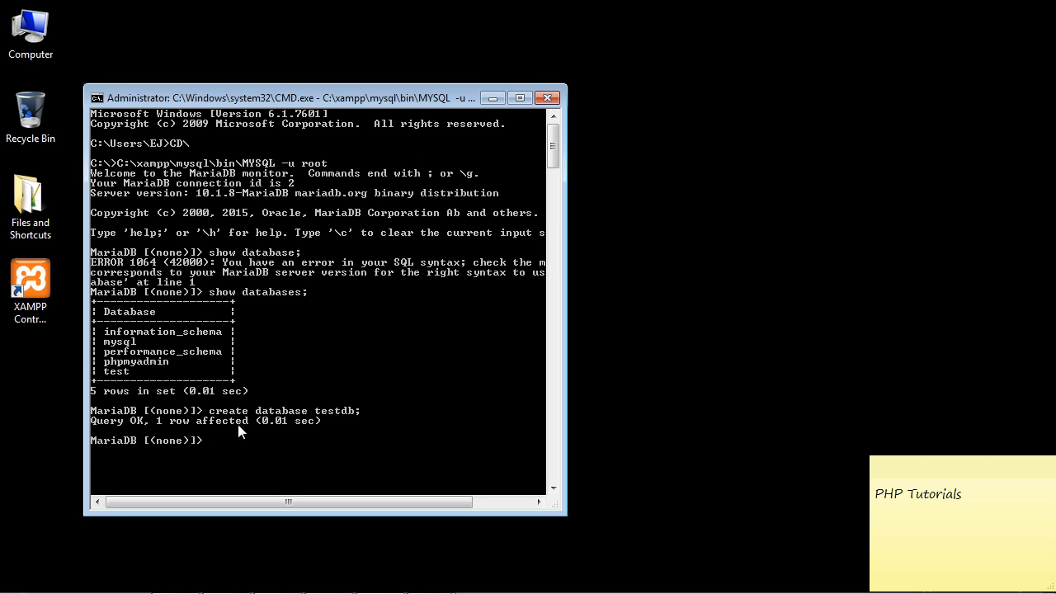
mouse_move(121, 429)
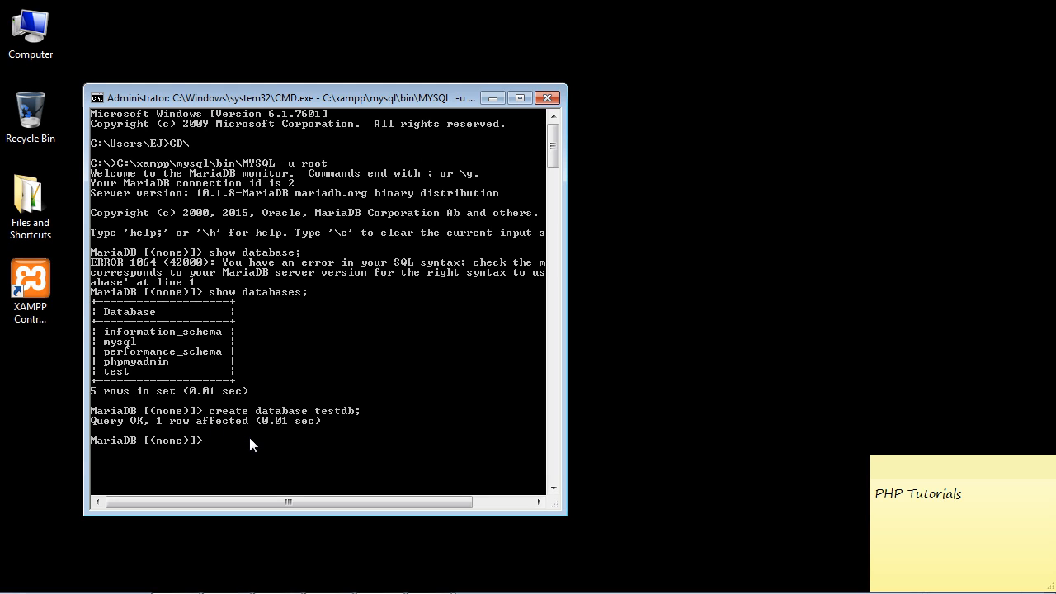
Enter show databases; to confirm testdb among the six listed databases.
type("show databases;")
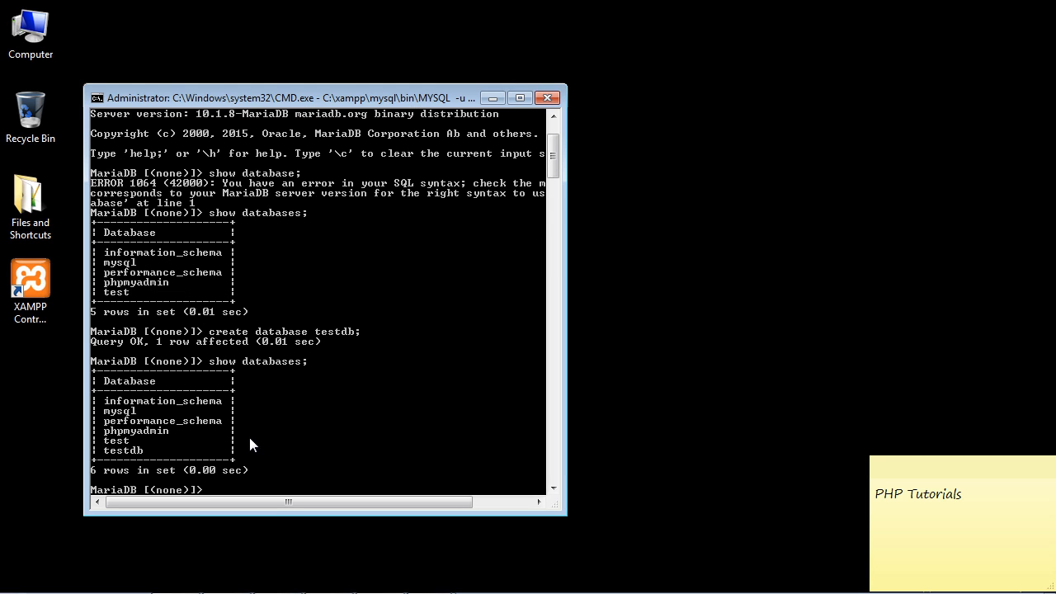
mouse_move(129, 455)
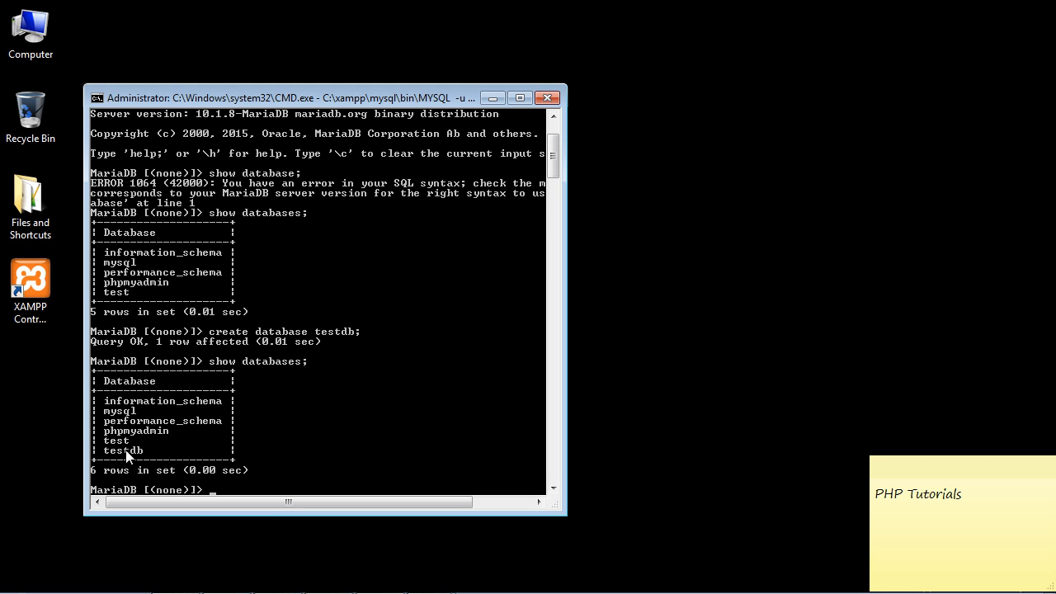
mouse_move(135, 455)
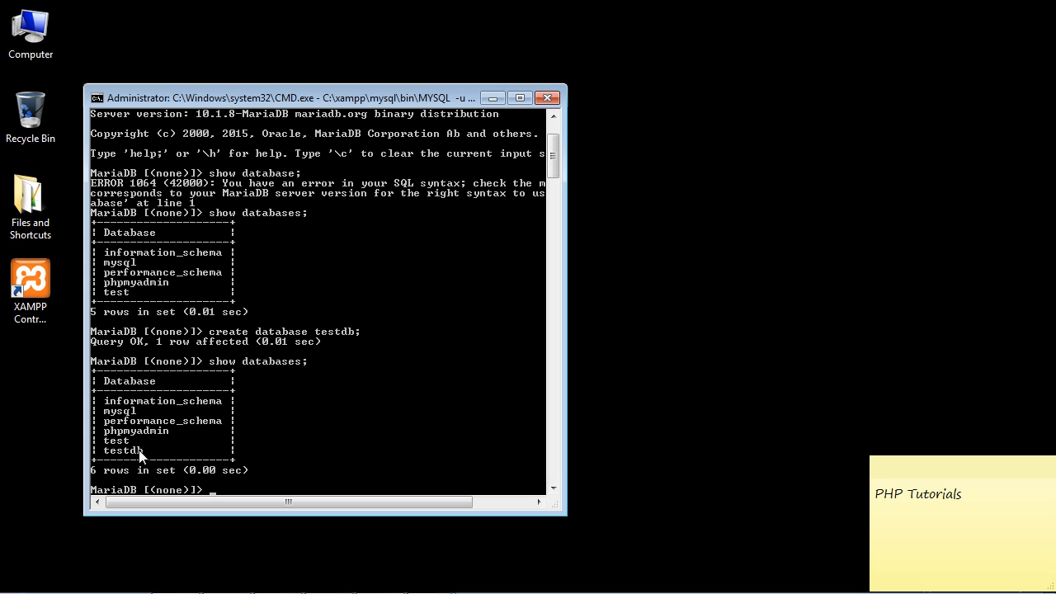
Enter use testdb; to make testdb the current database.
type("use")
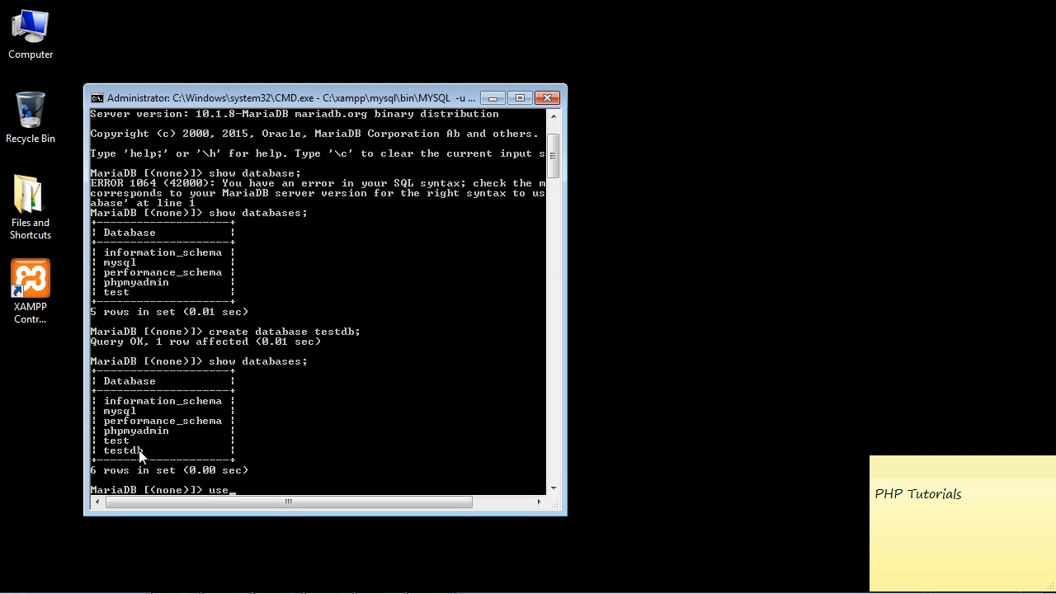
type("test")
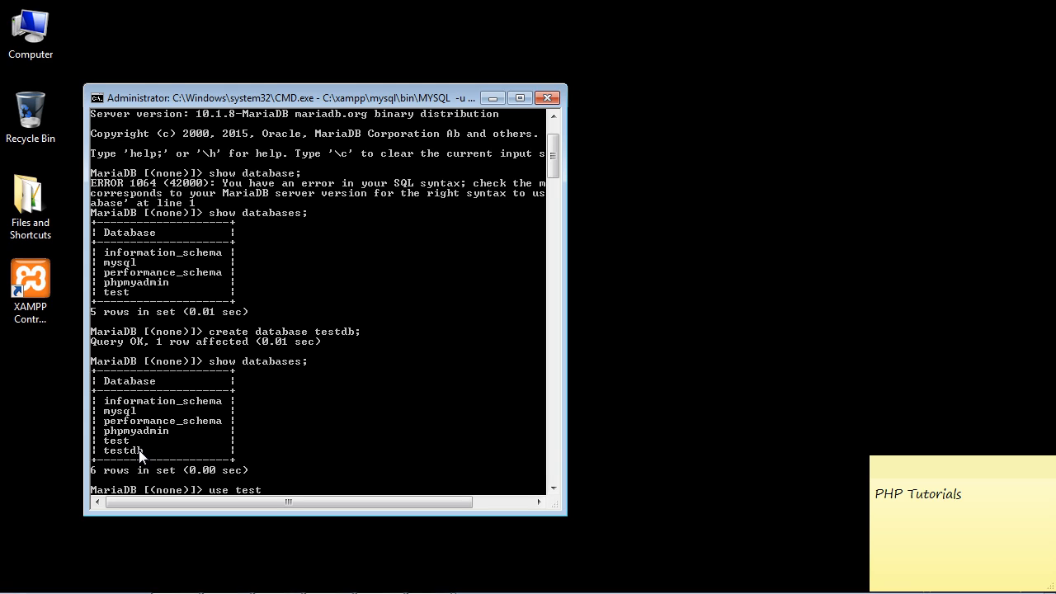
type("db;")
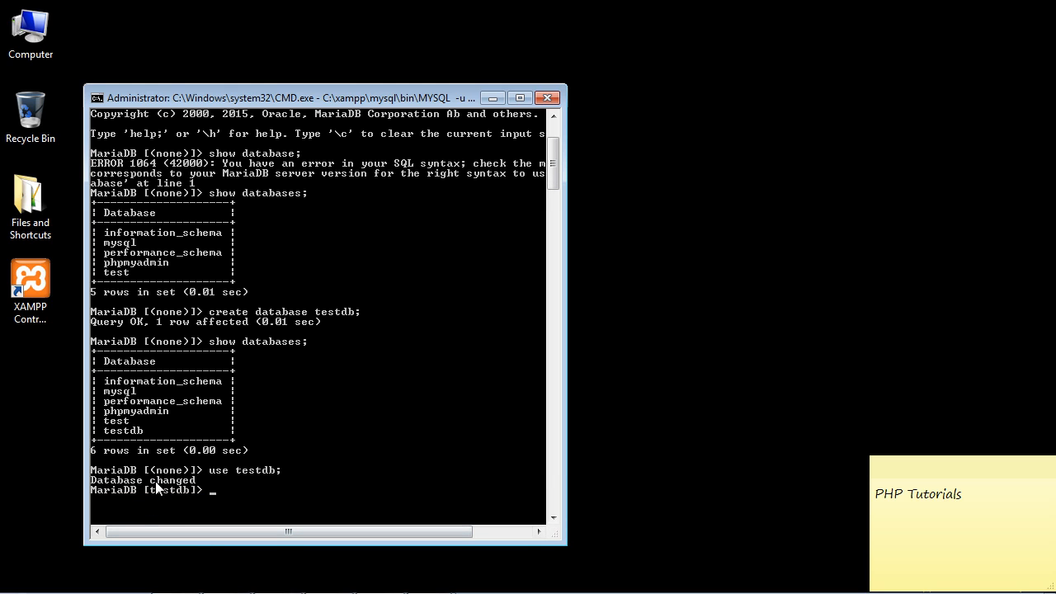
mouse_move(167, 498)
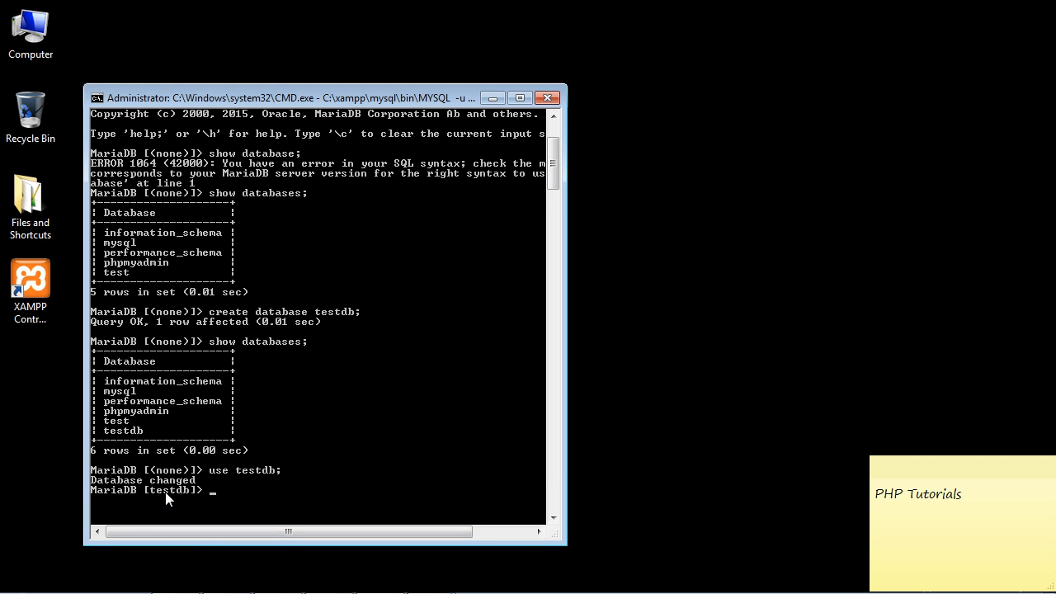
mouse_move(157, 498)
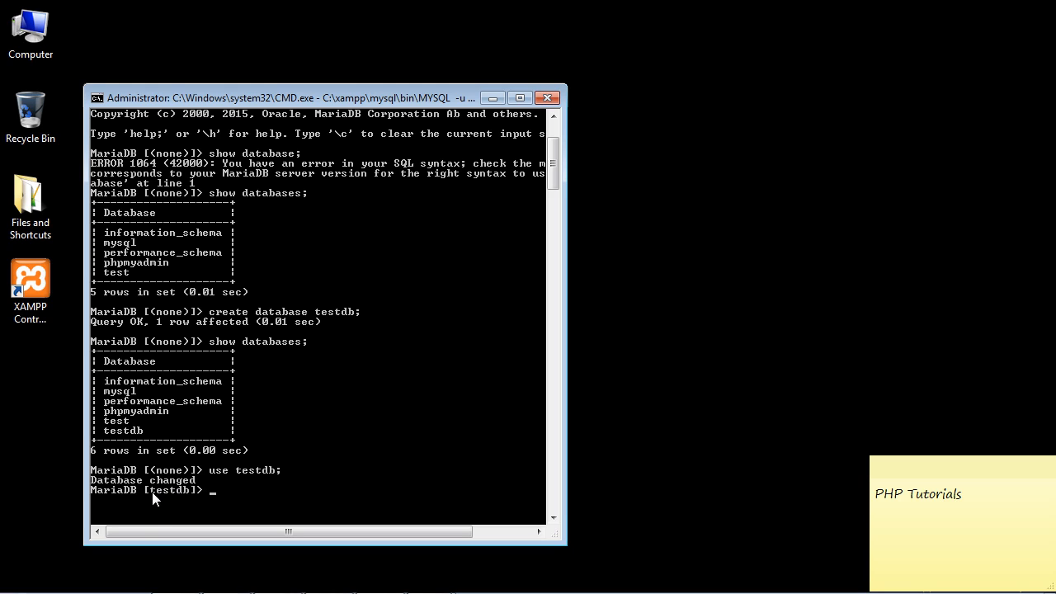
mouse_move(192, 469)
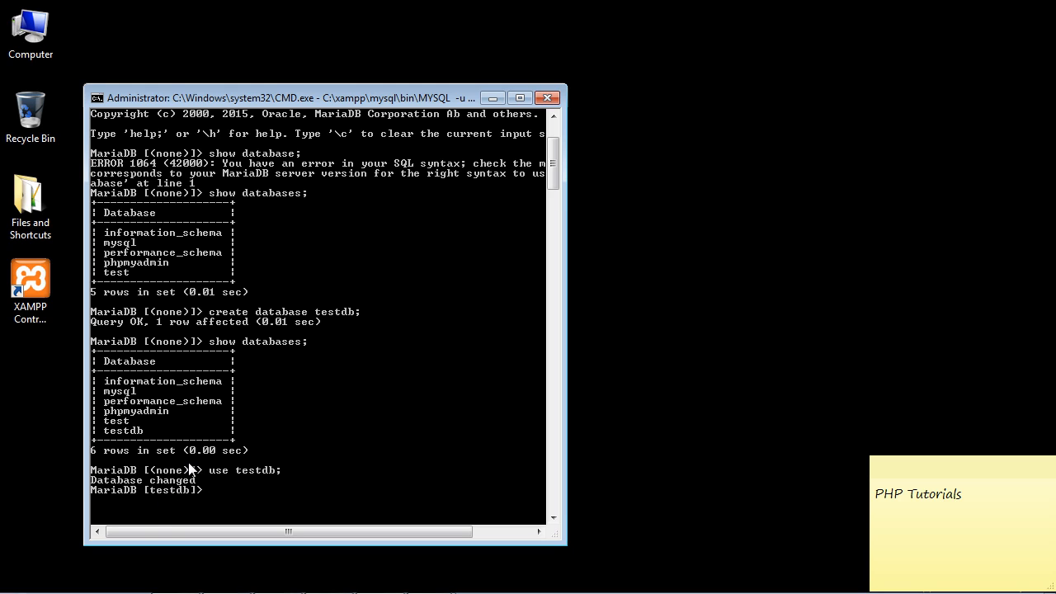
mouse_move(168, 498)
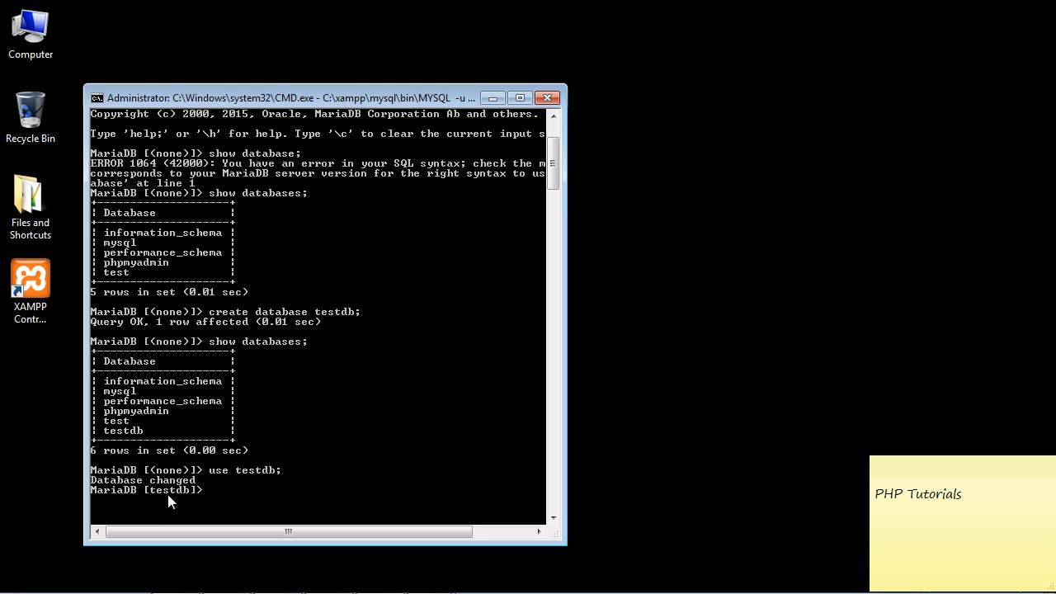
mouse_move(185, 503)
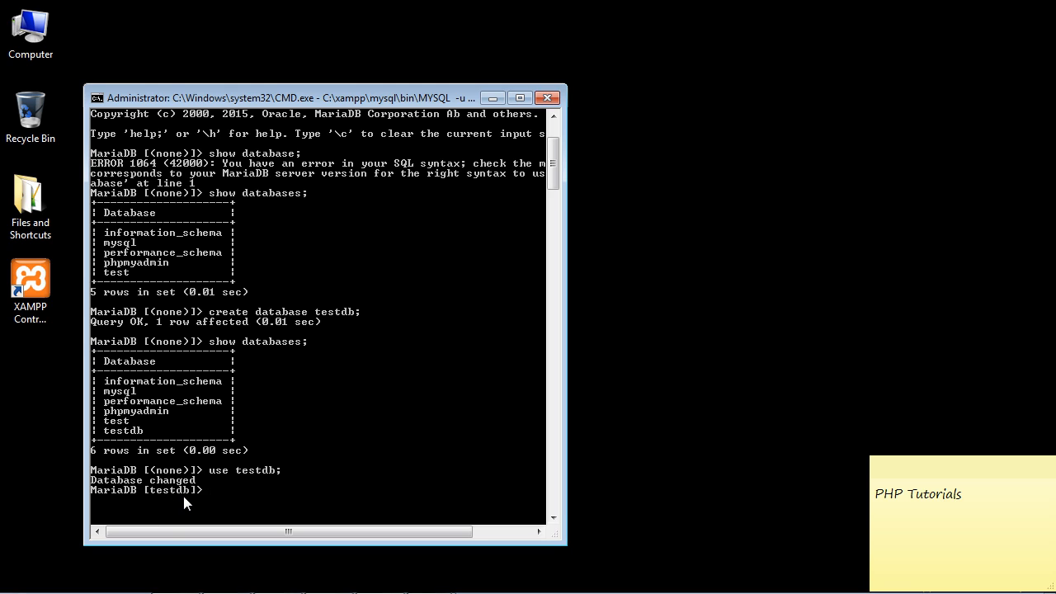